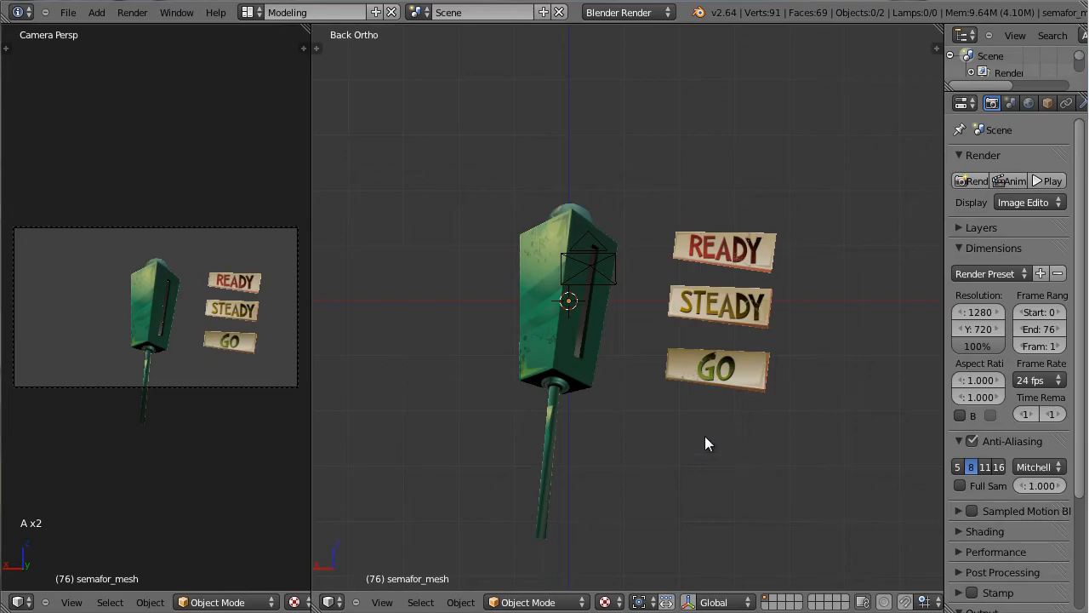
mouse_move(659, 380)
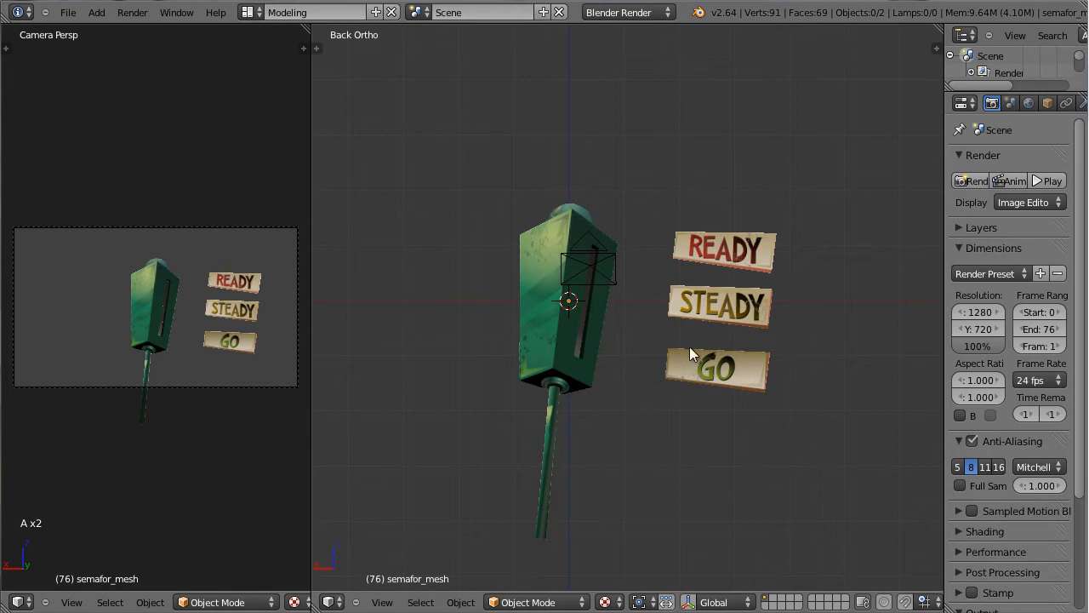
mouse_move(608, 342)
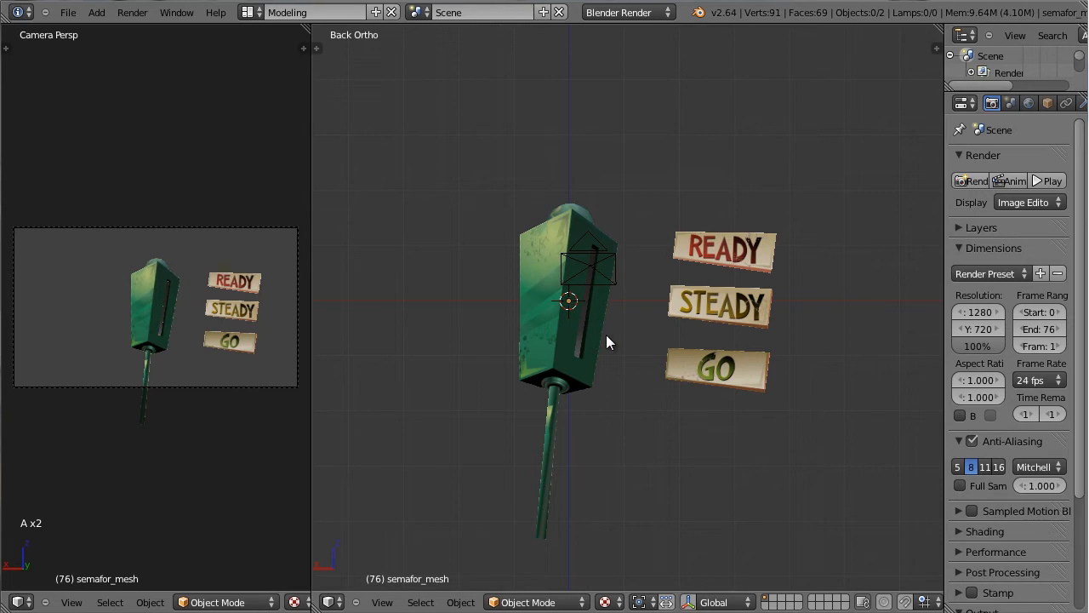
mouse_move(676, 344)
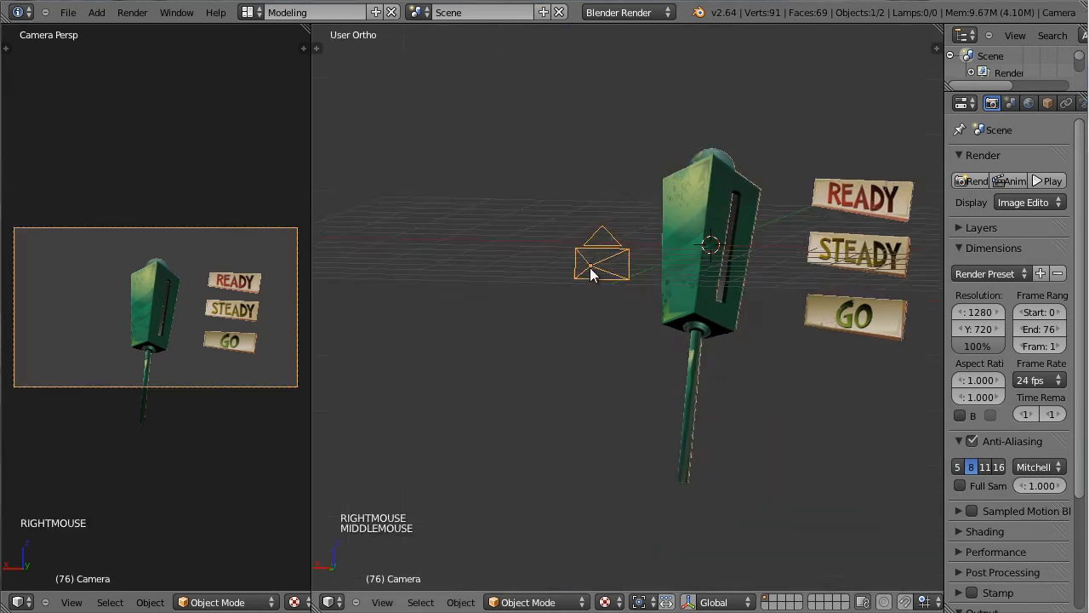
- In Edit Mode, move the READY, STEADY and GO sign vertices behind the housing slot
left_click_drag(596, 255, 451, 221)
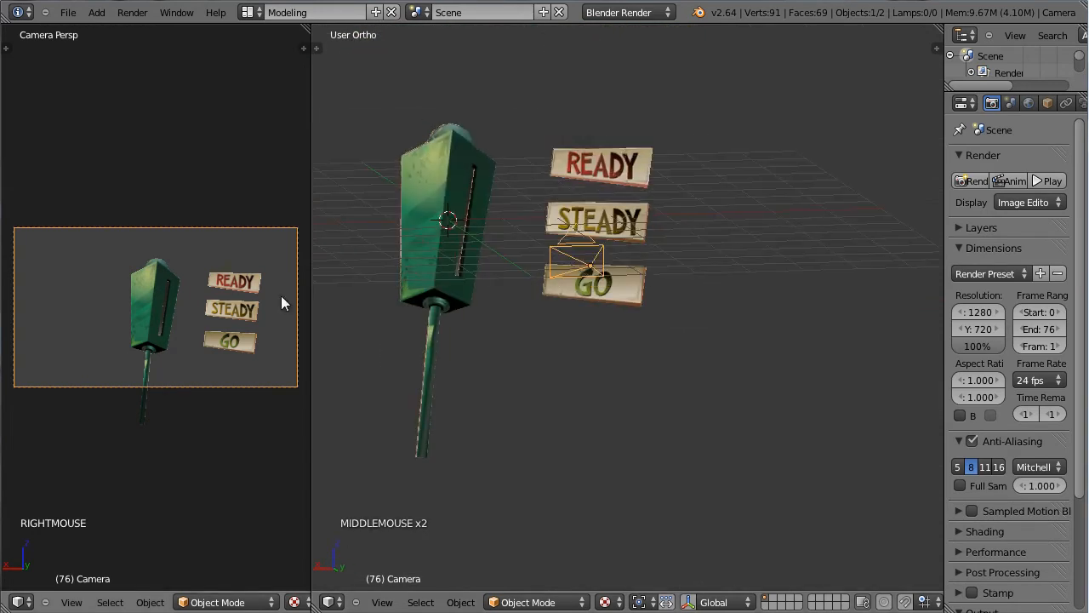
mouse_move(317, 320)
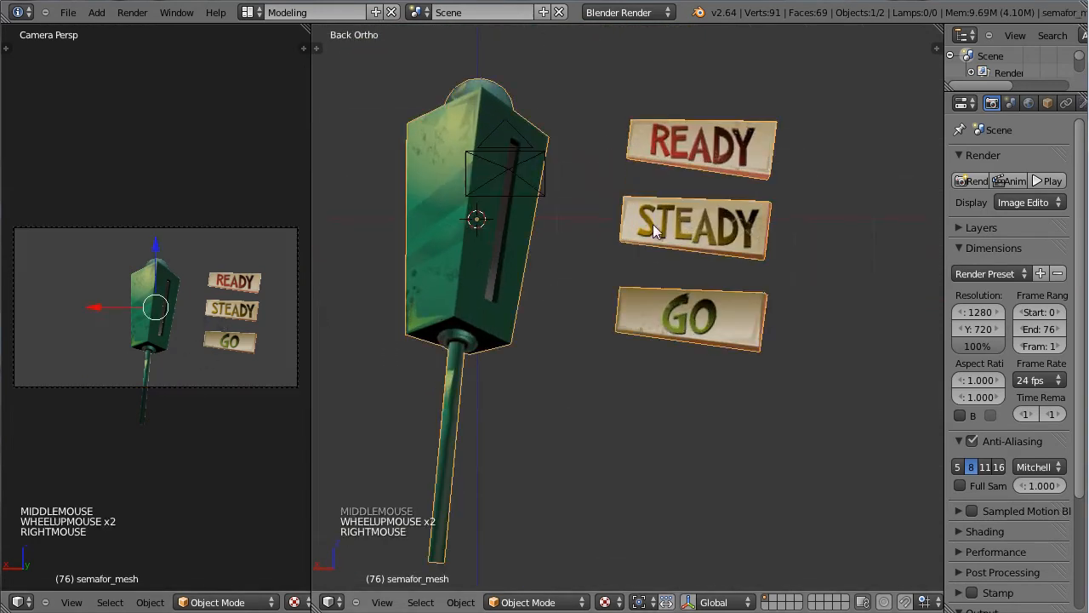
key("Tab")
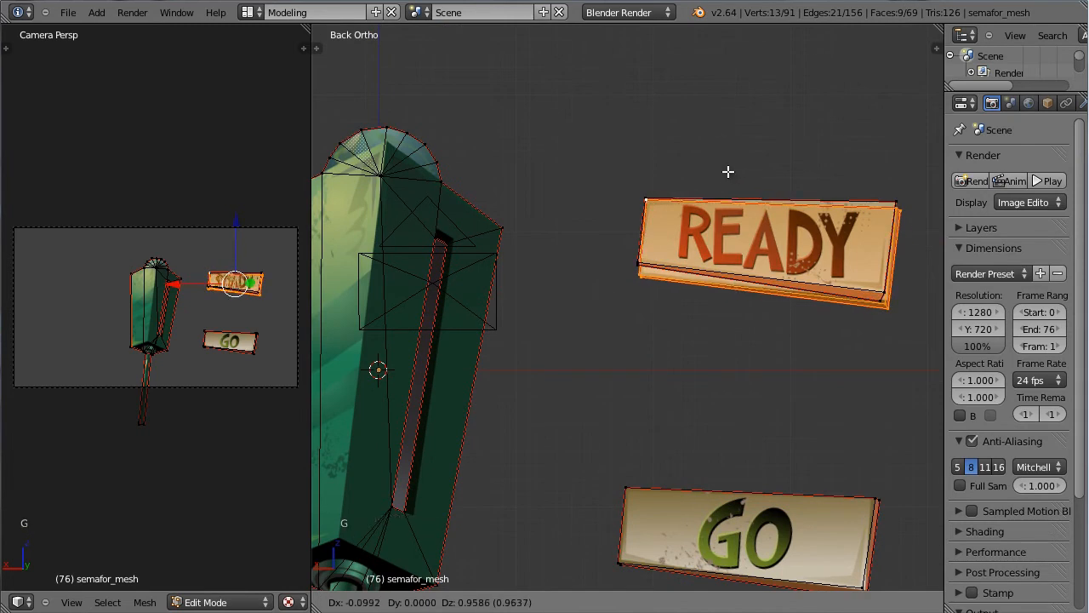
scroll("up", 3)
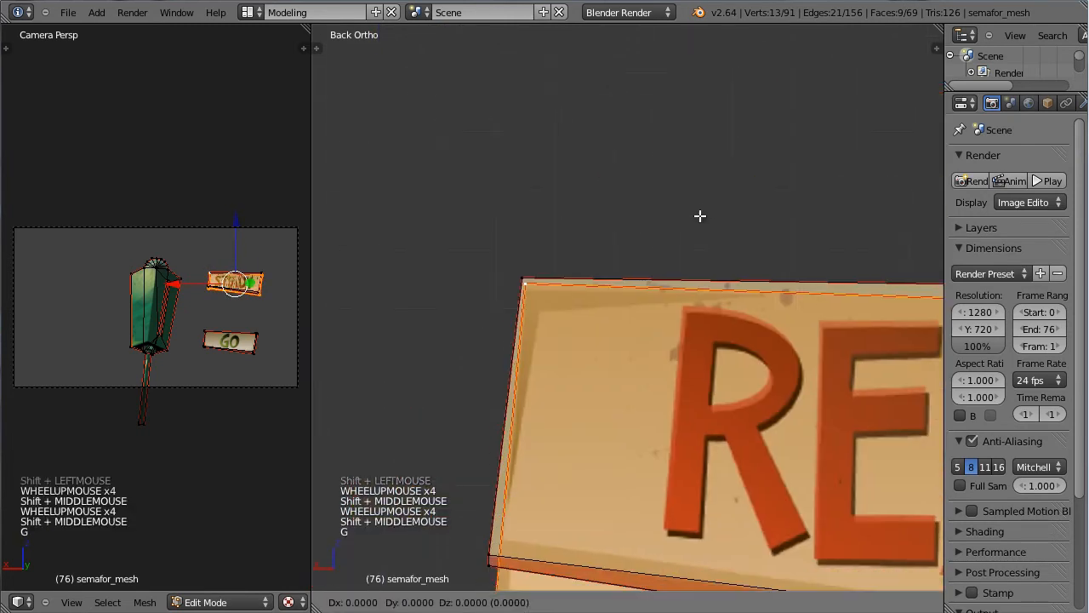
scroll("down", 3)
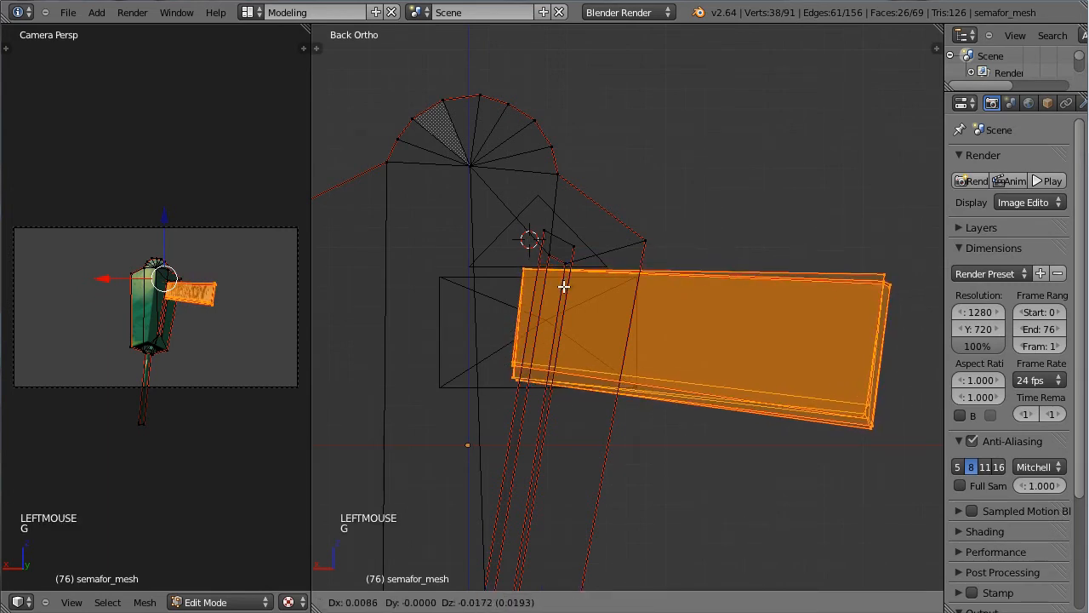
scroll("down", 3)
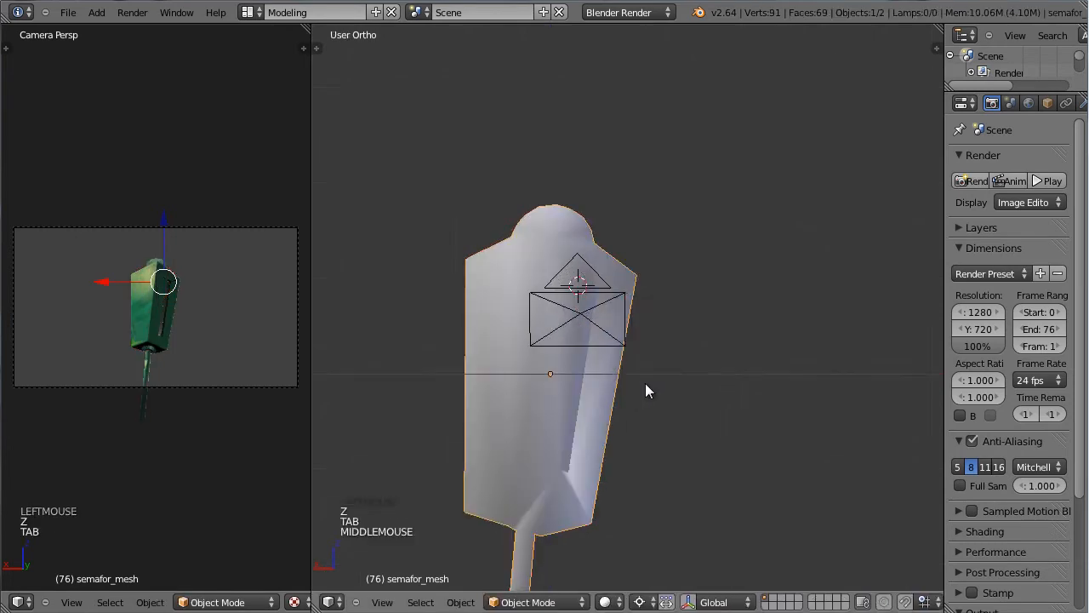
- Centre the 3D cursor at the origin and view the textured signal in Back Ortho
scroll("up", 3)
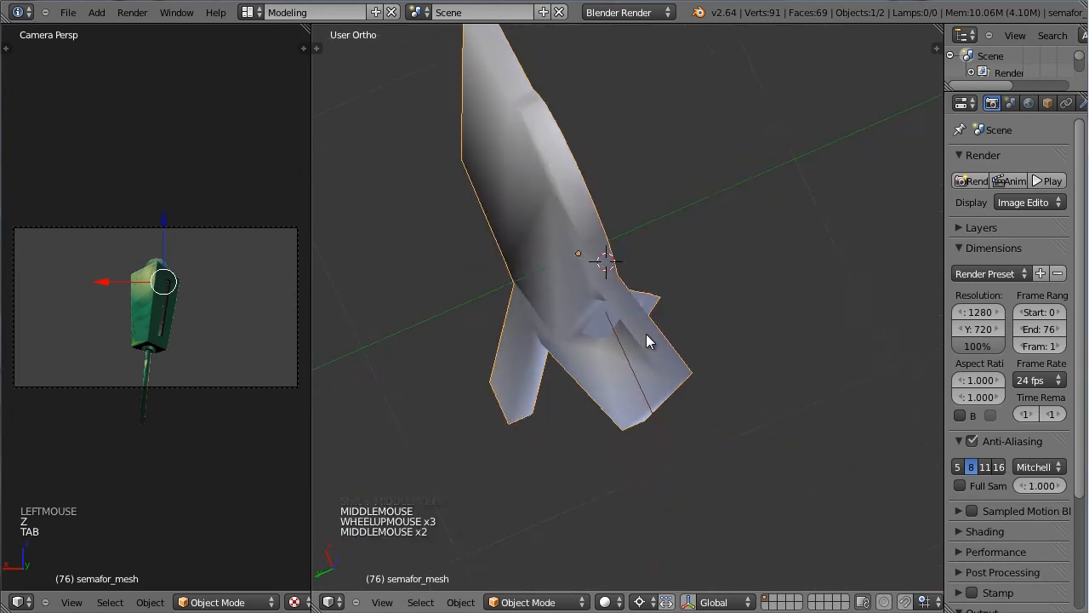
key("Tab")
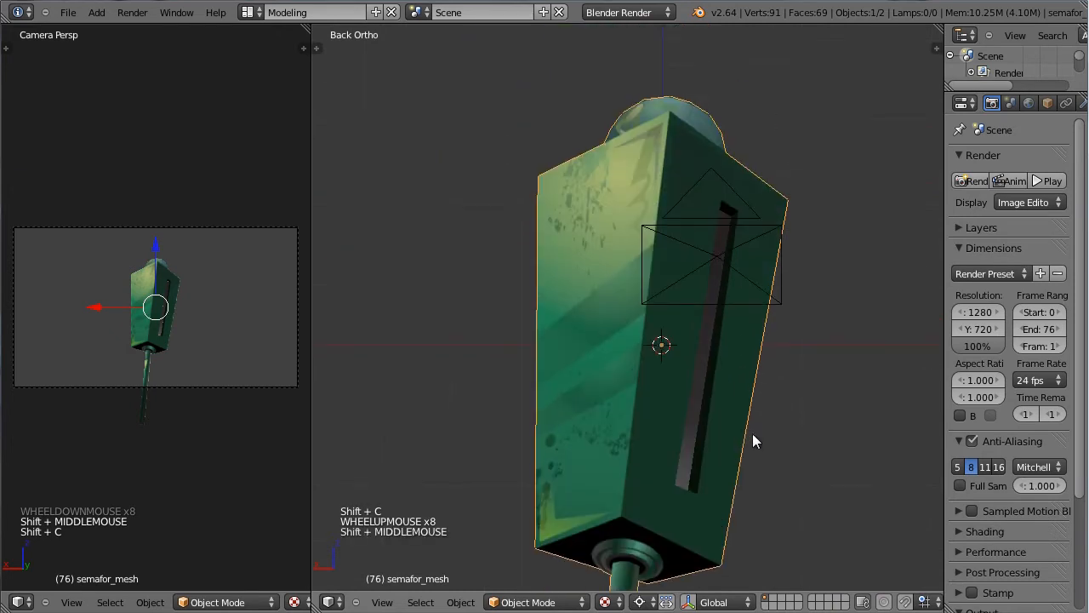
- Add a single-bone armature in the housing and rename it Armature_start_signal
key("shift+a")
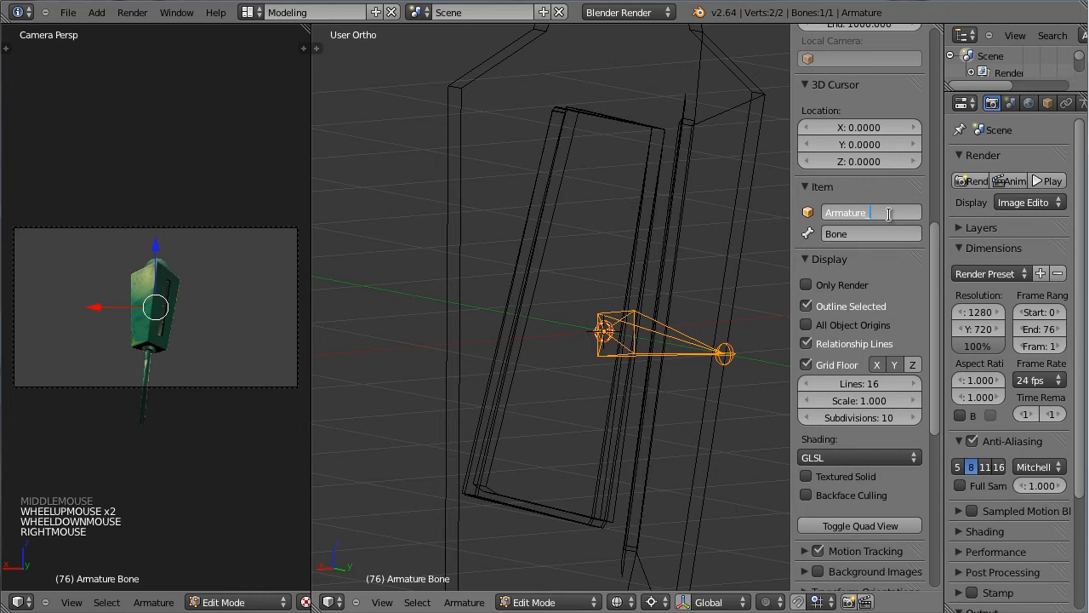
type("sa")
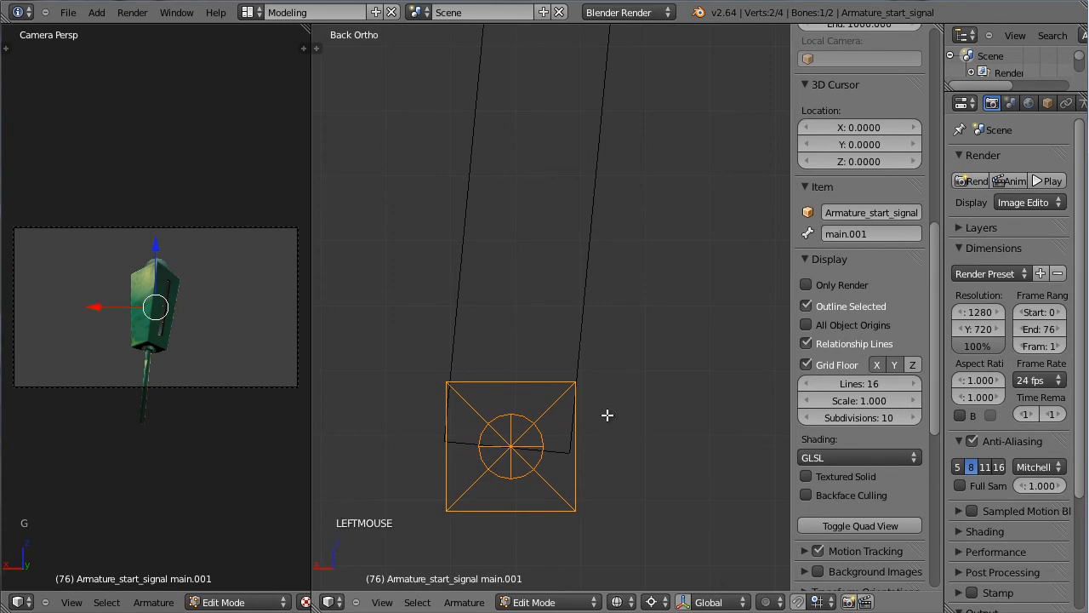
- Duplicate bones named mover, ready, steady and go, with mover at the pole's foot
scroll("down", 3)
type("mover")
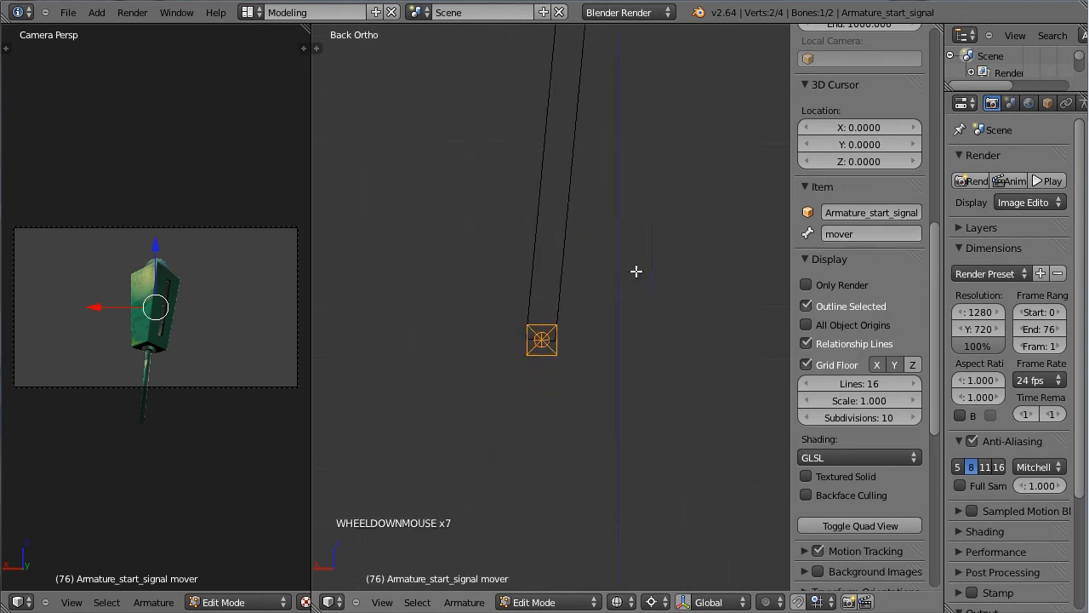
scroll("down", 3)
type("ready")
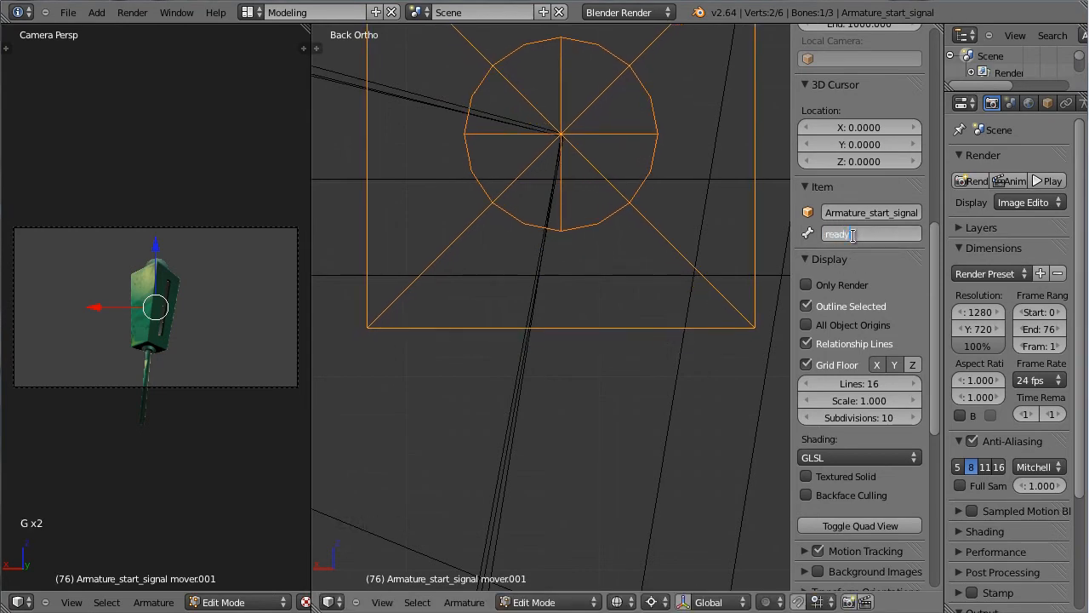
scroll("down", 3)
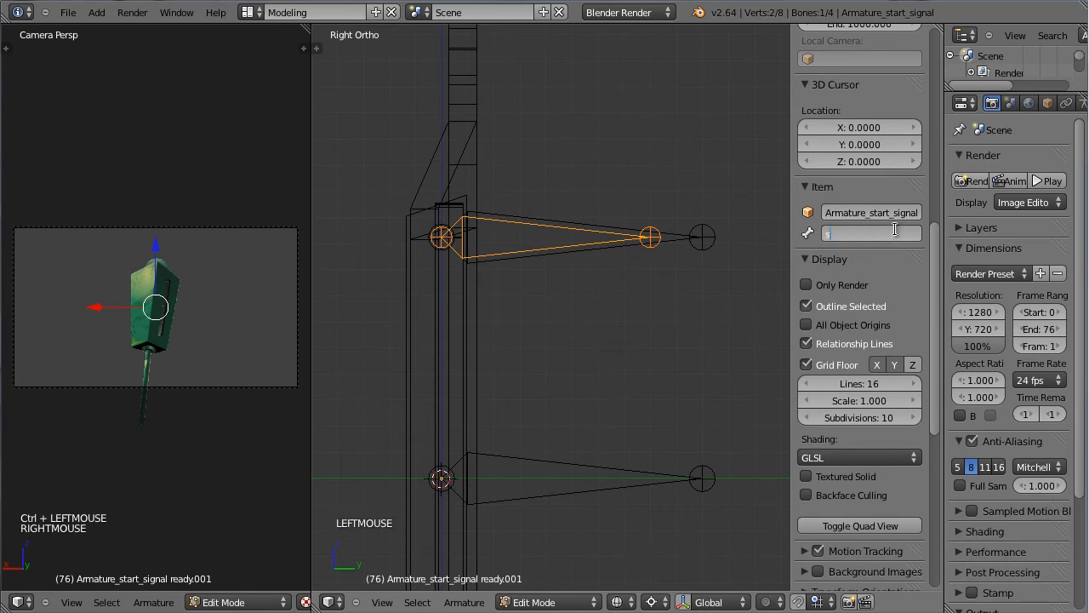
type("steady.001")
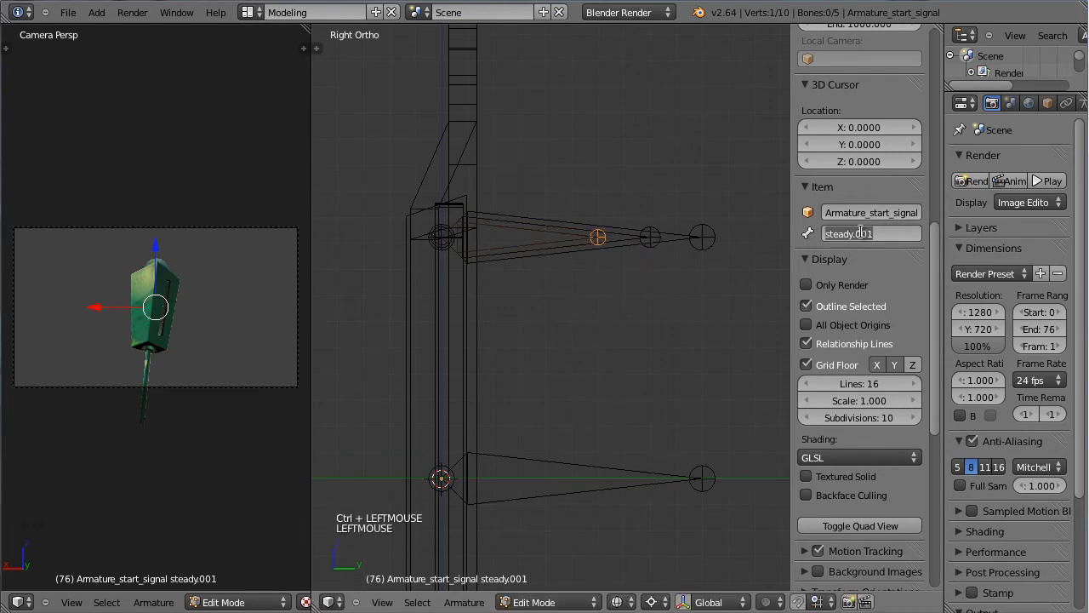
type("go")
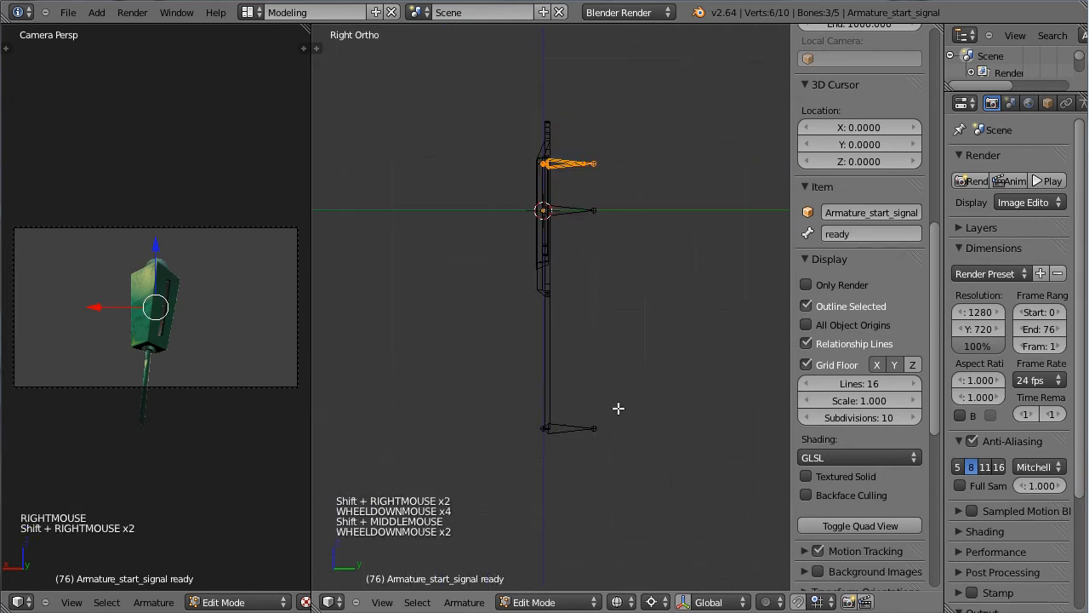
- Connect the child bones to their parent, parent mover to main with Keep Offset, then exit Edit Mode
key("ctrl+p")
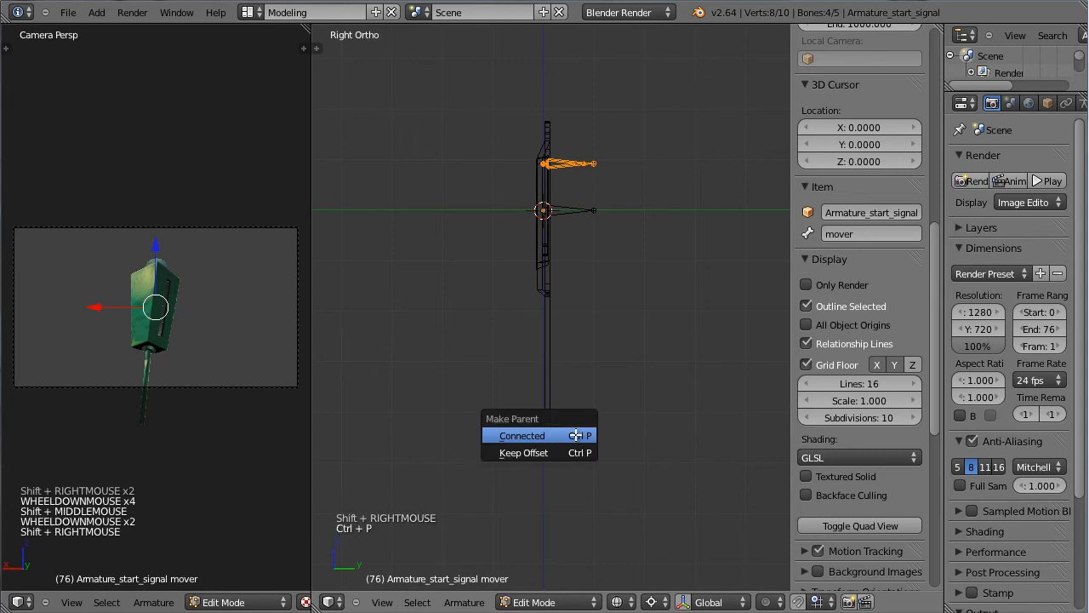
mouse_move(524, 451)
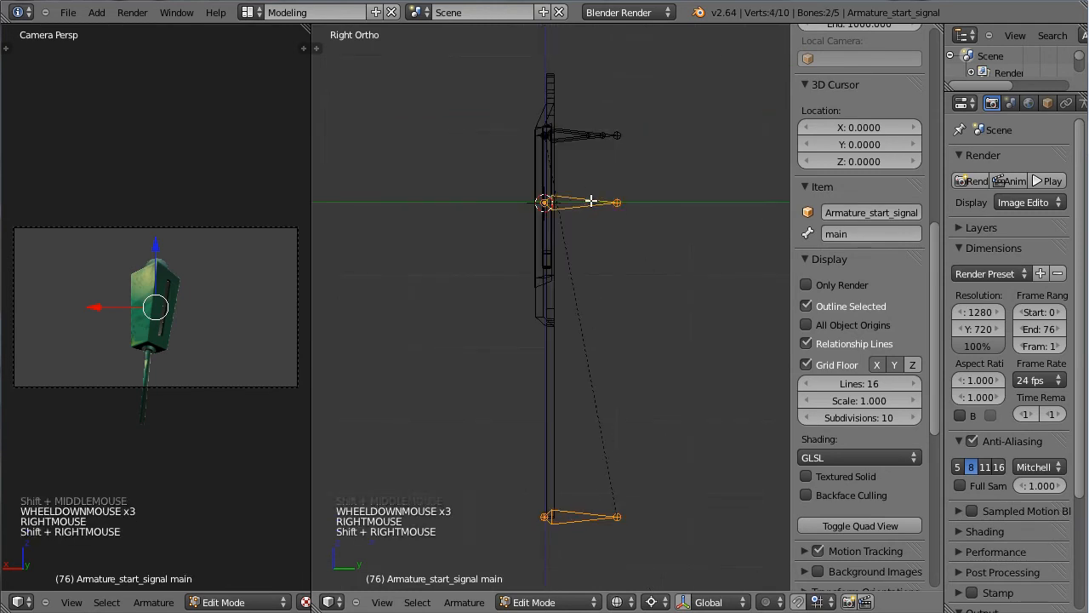
key("ctrl+p")
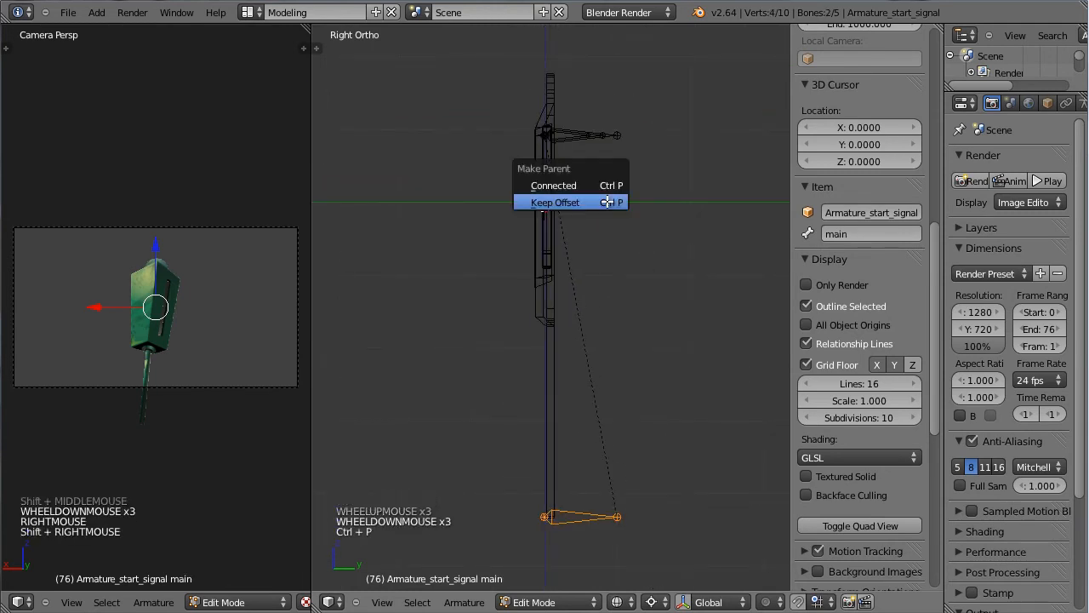
left_click(554, 201)
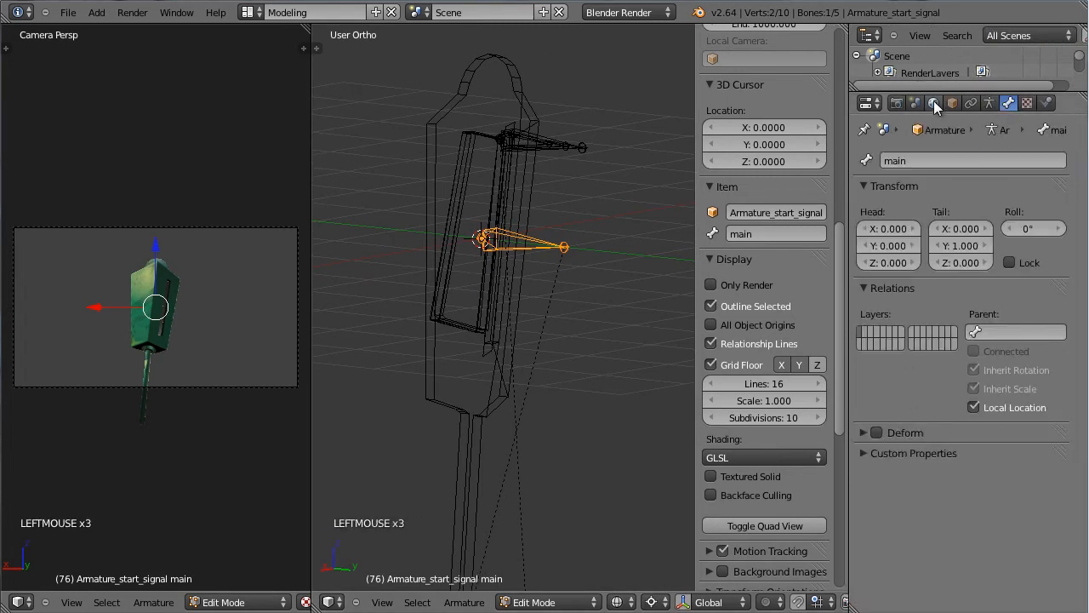
scroll("down", 3)
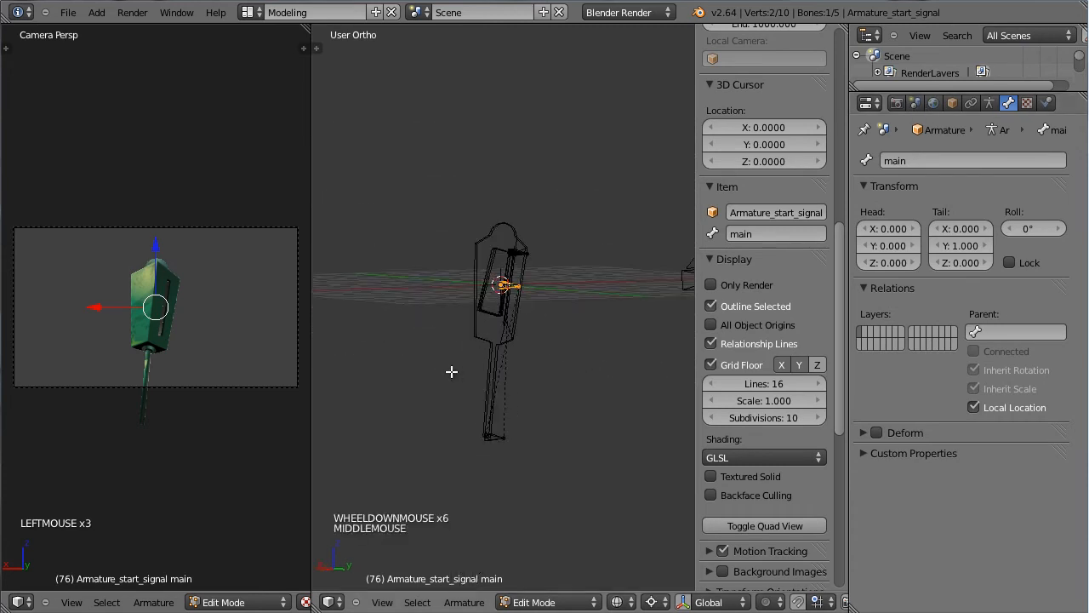
key("Tab")
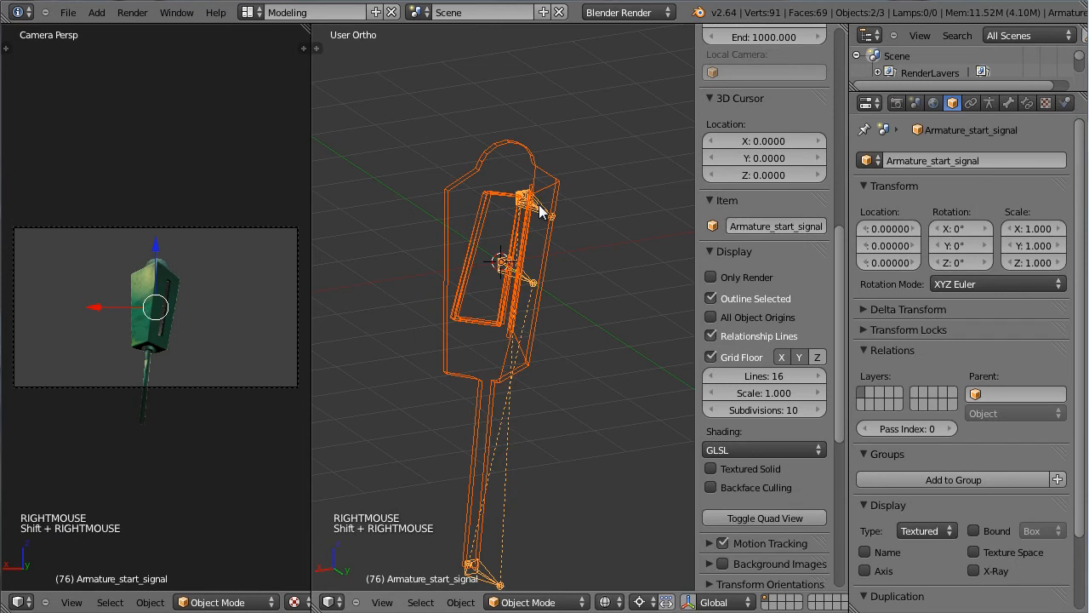
- Parent semafor_mesh to Armature_start_signal via Armature Deform with empty vertex groups
key("ctrl+p")
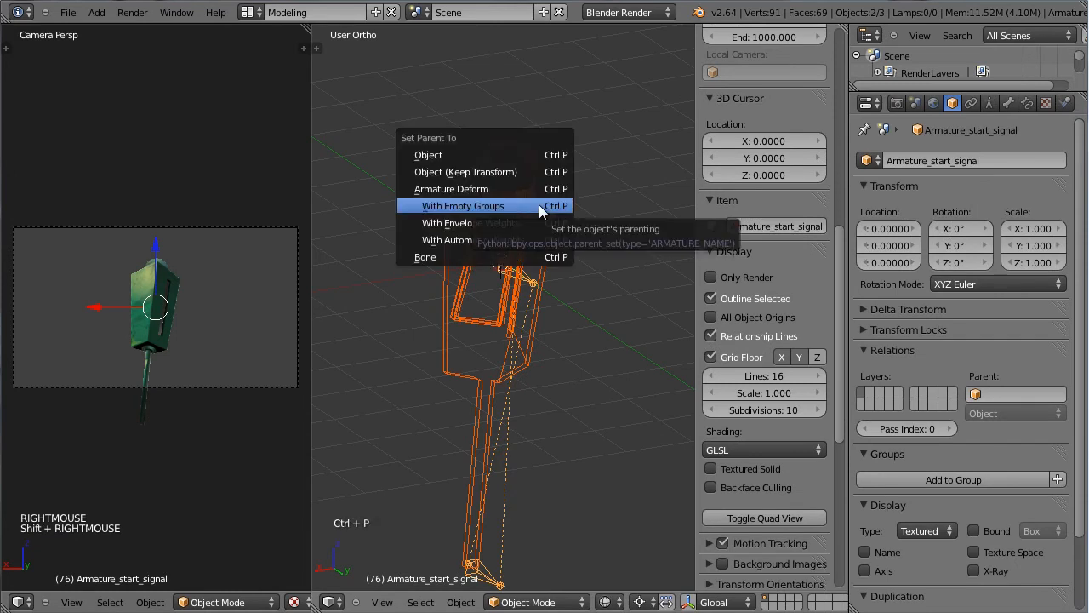
left_click(464, 205)
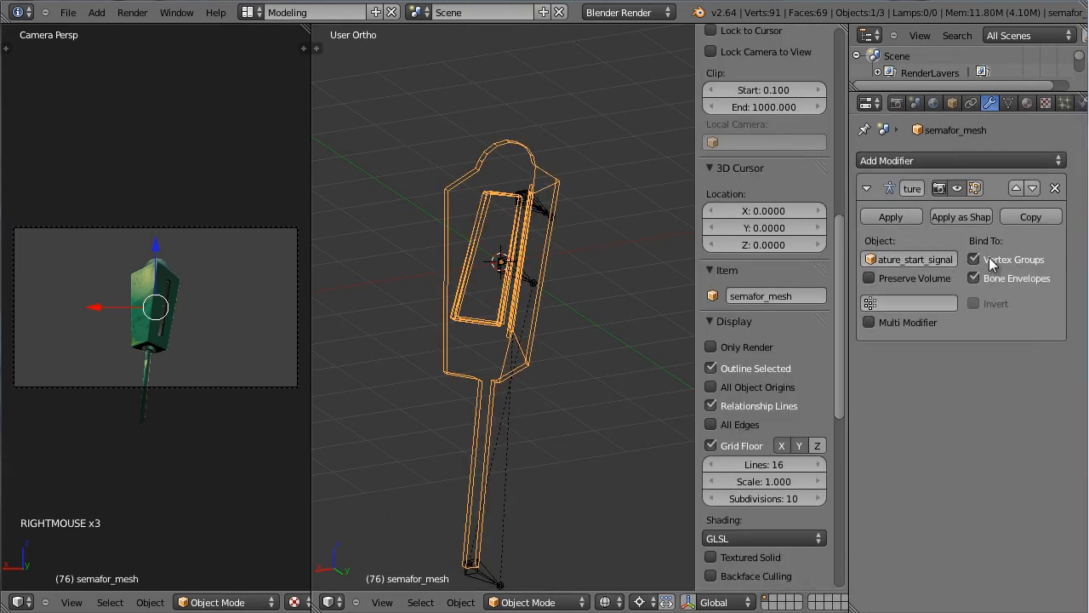
left_click(975, 259)
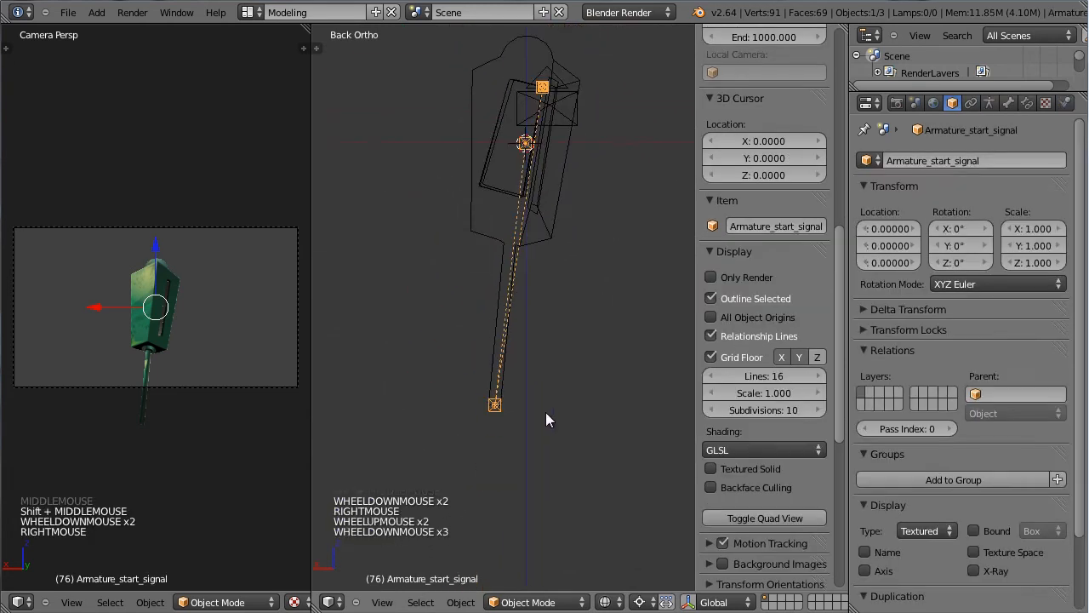
scroll("up", 3)
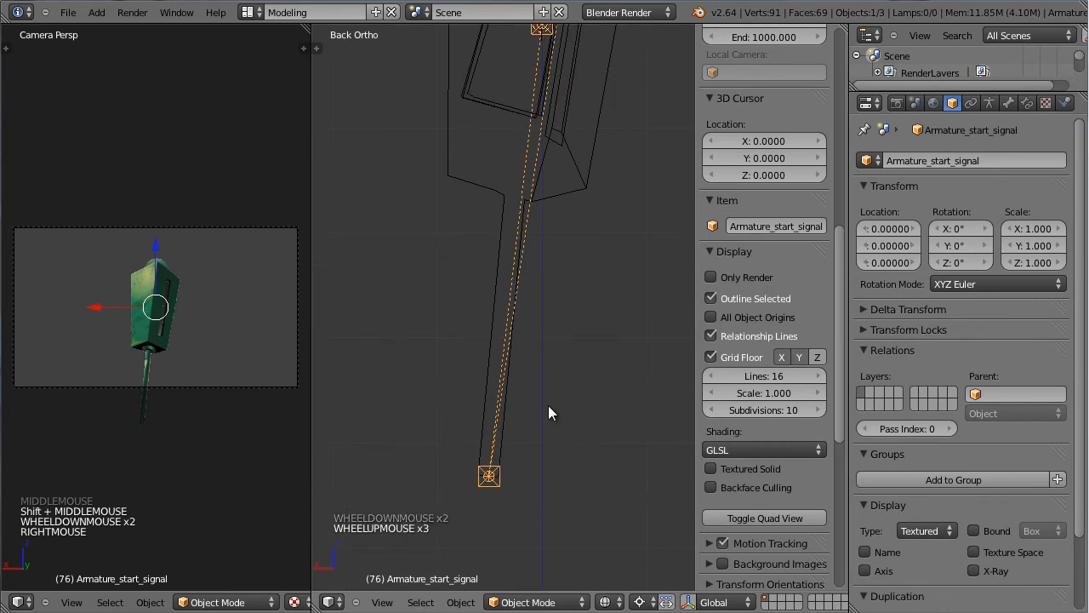
mouse_move(633, 367)
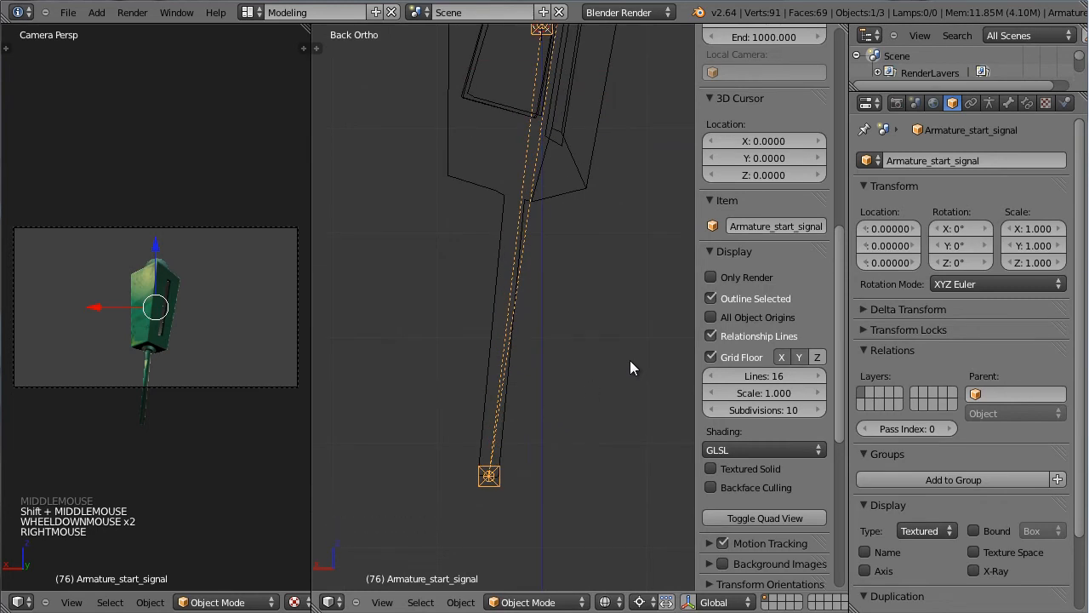
mouse_move(592, 179)
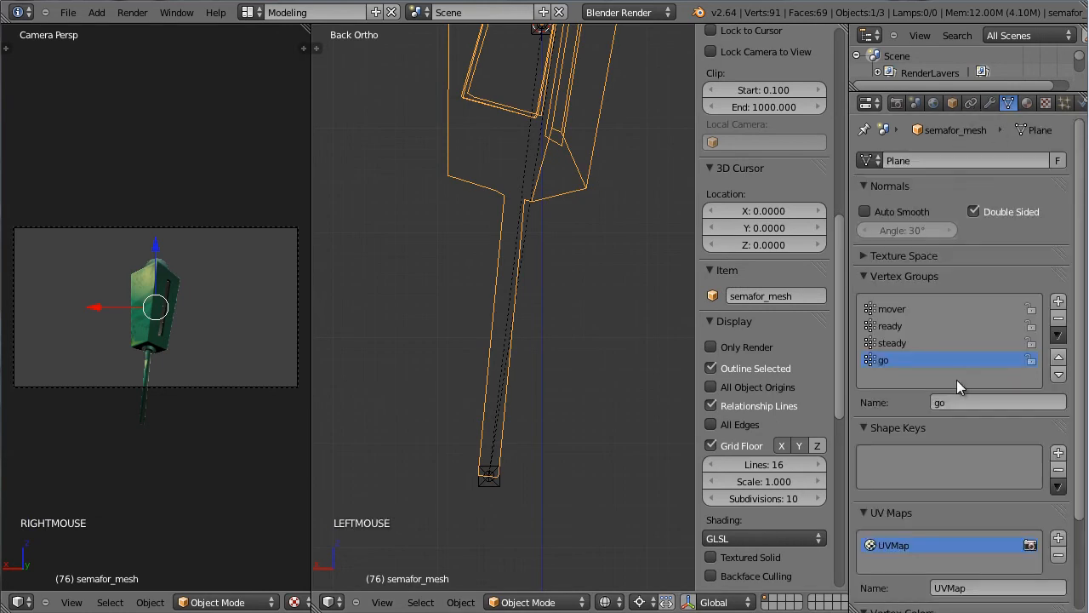
left_click(889, 308)
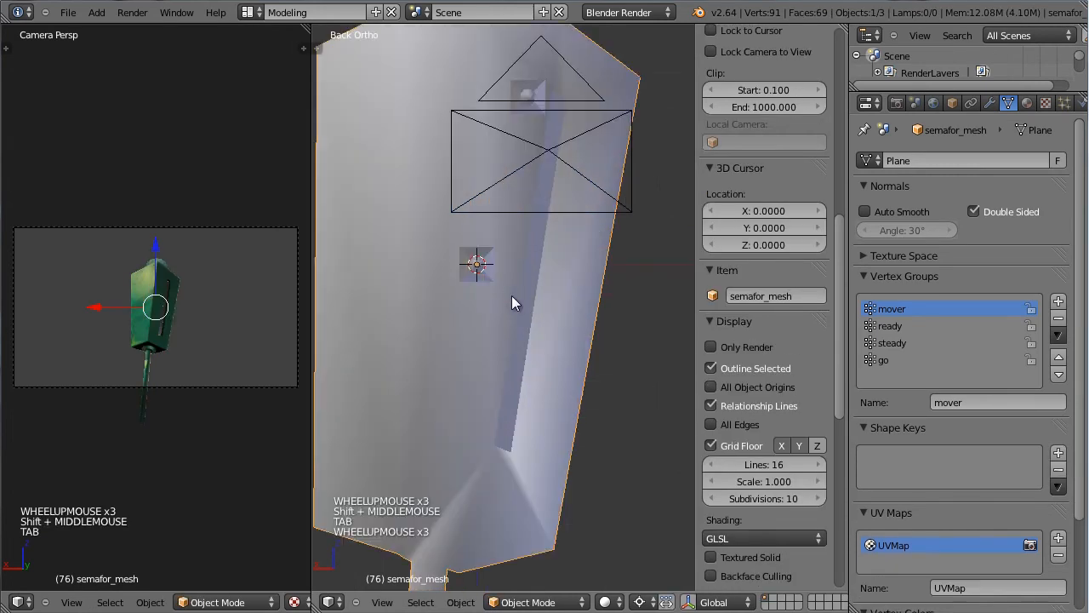
key("Tab")
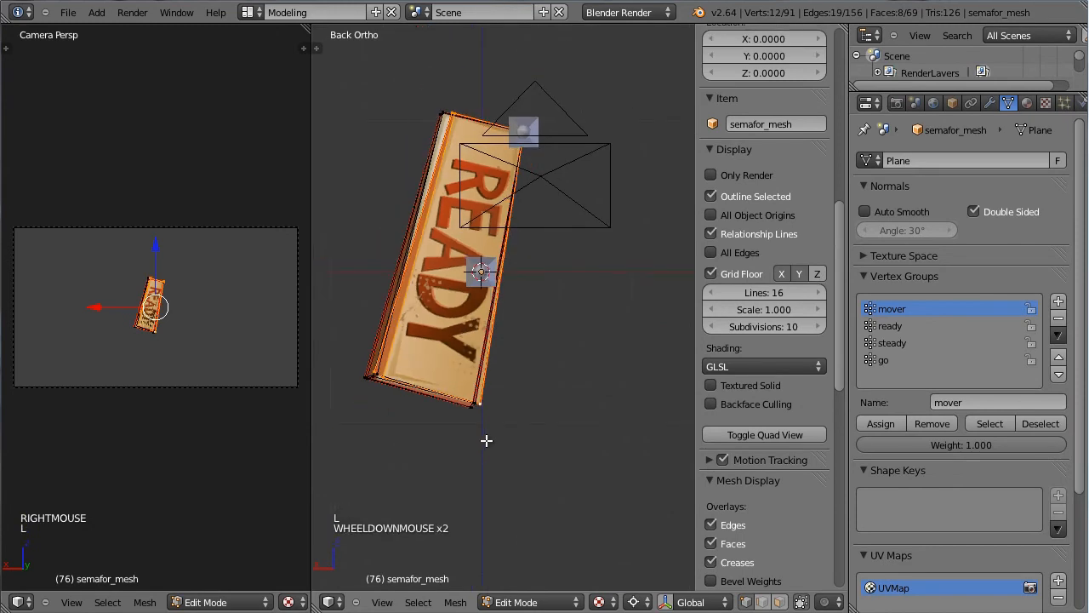
left_click(890, 325)
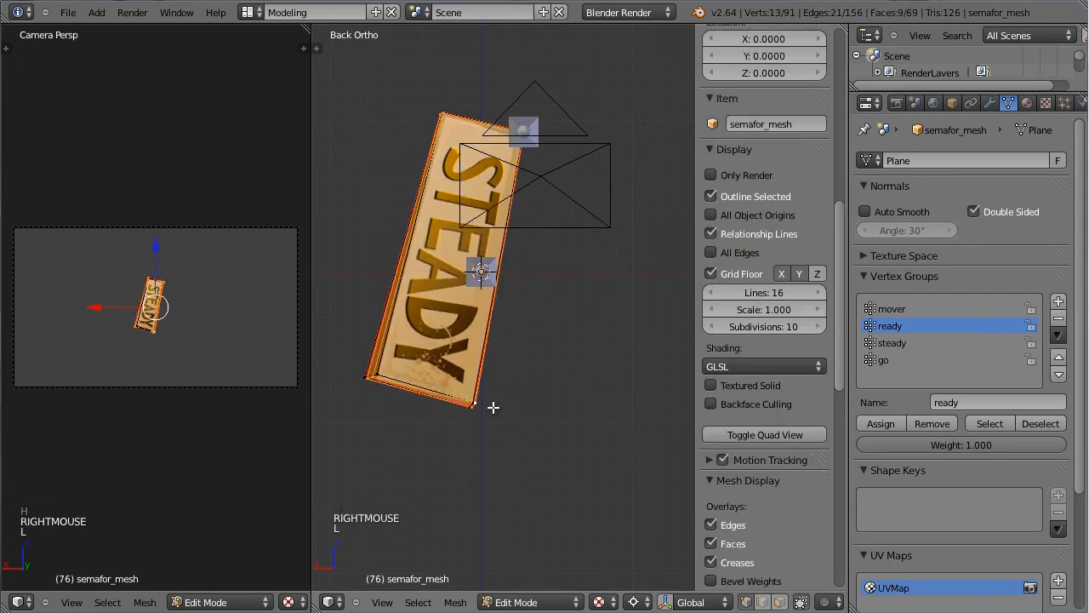
left_click(892, 342)
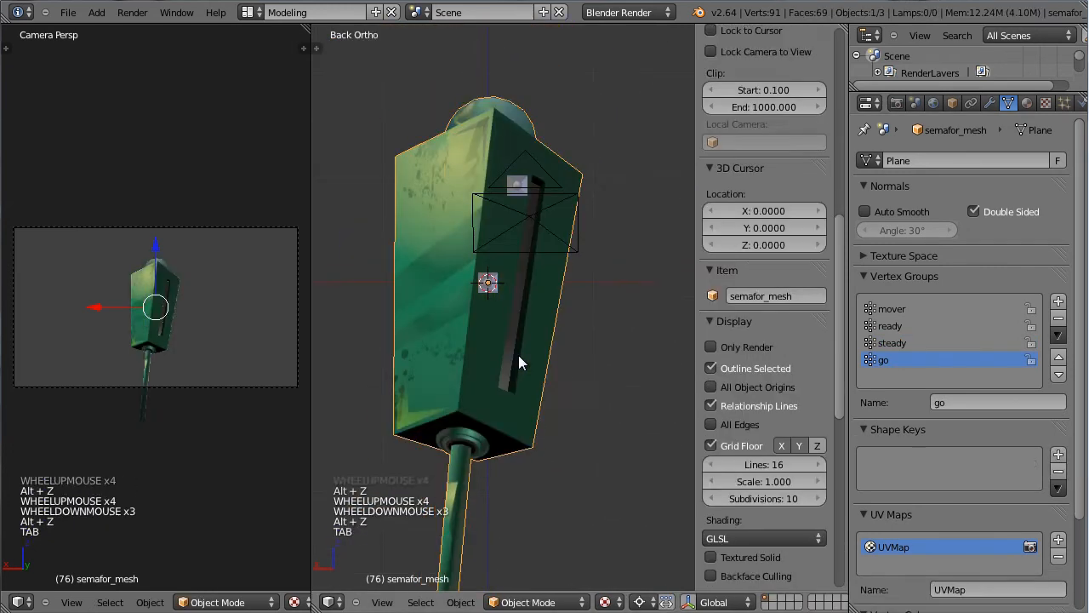
- In Pose Mode, lock each bone's location, scale and X/Z rotation, leaving Y free
left_click(528, 602)
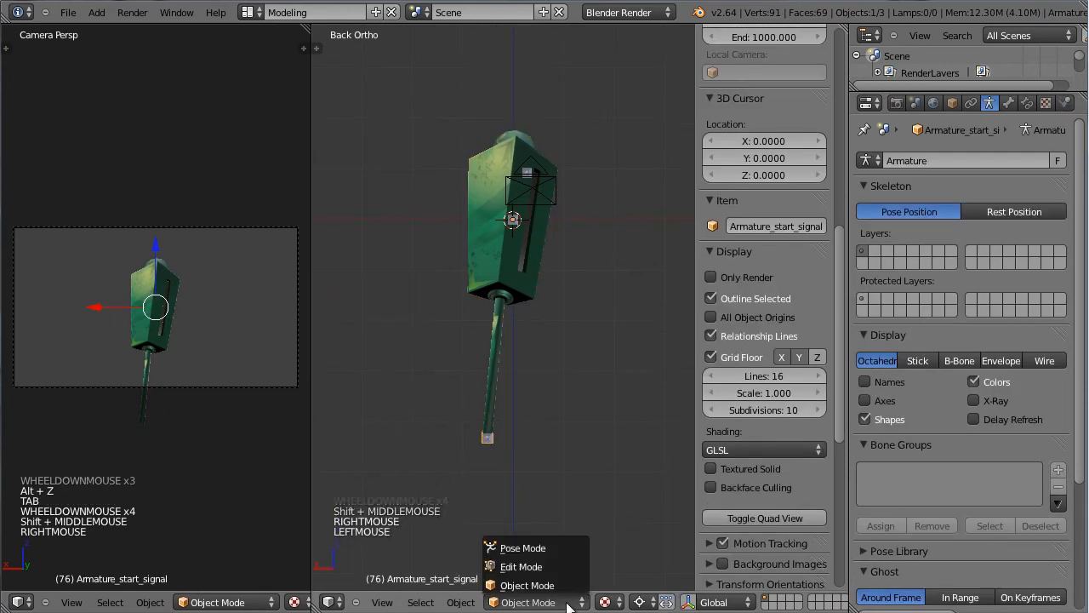
left_click(522, 547)
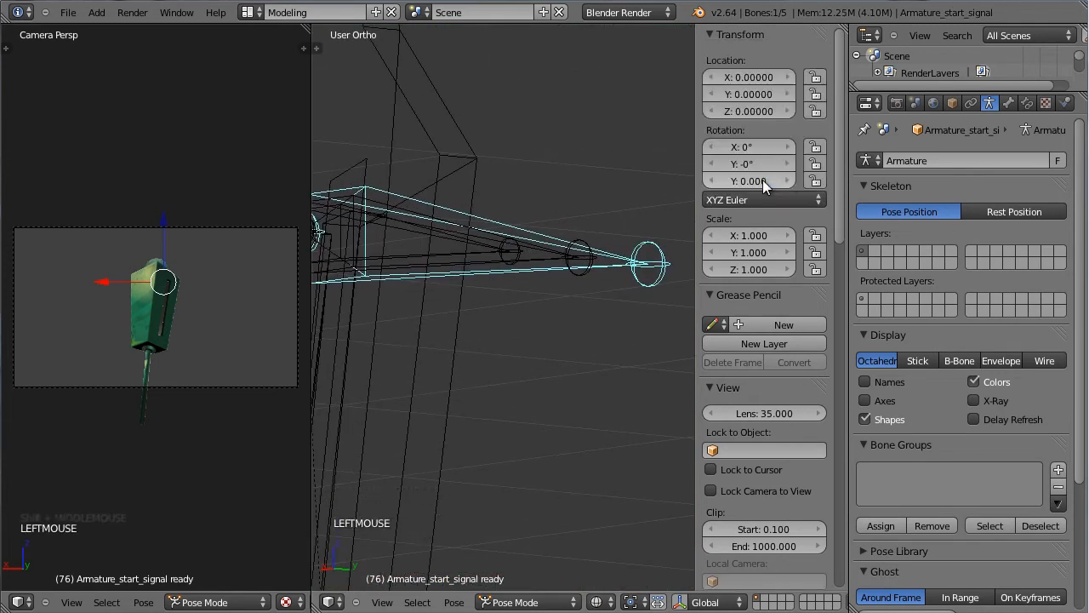
scroll("down", 3)
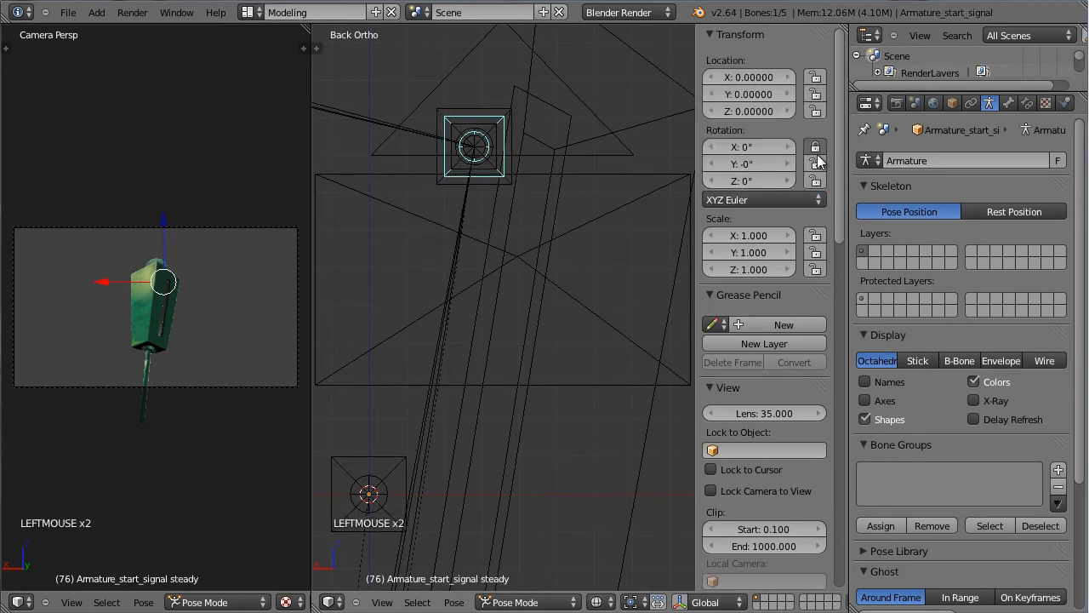
left_click(757, 199)
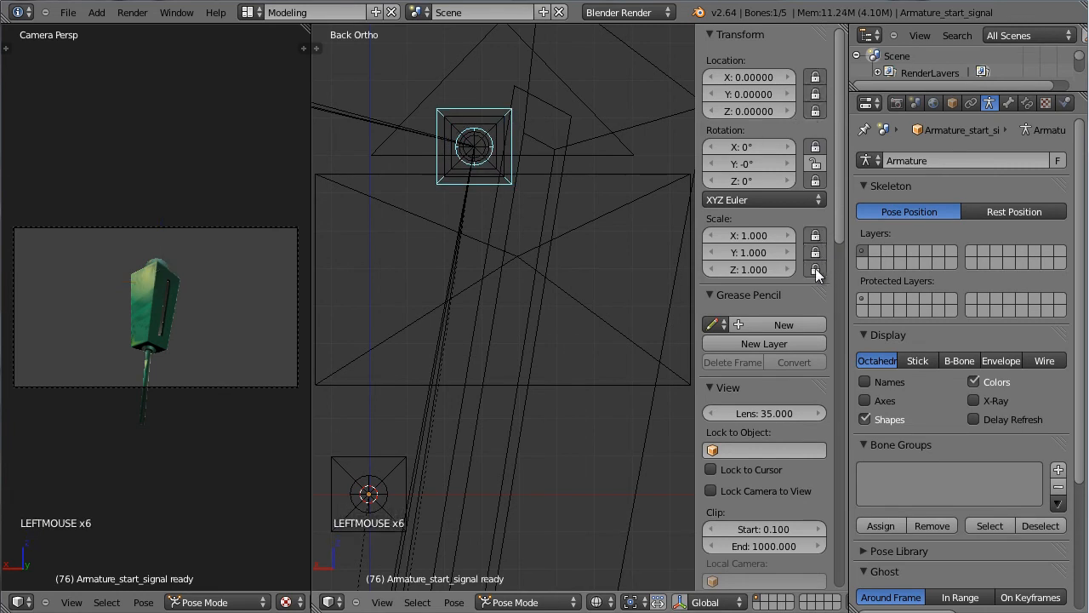
scroll("down", 3)
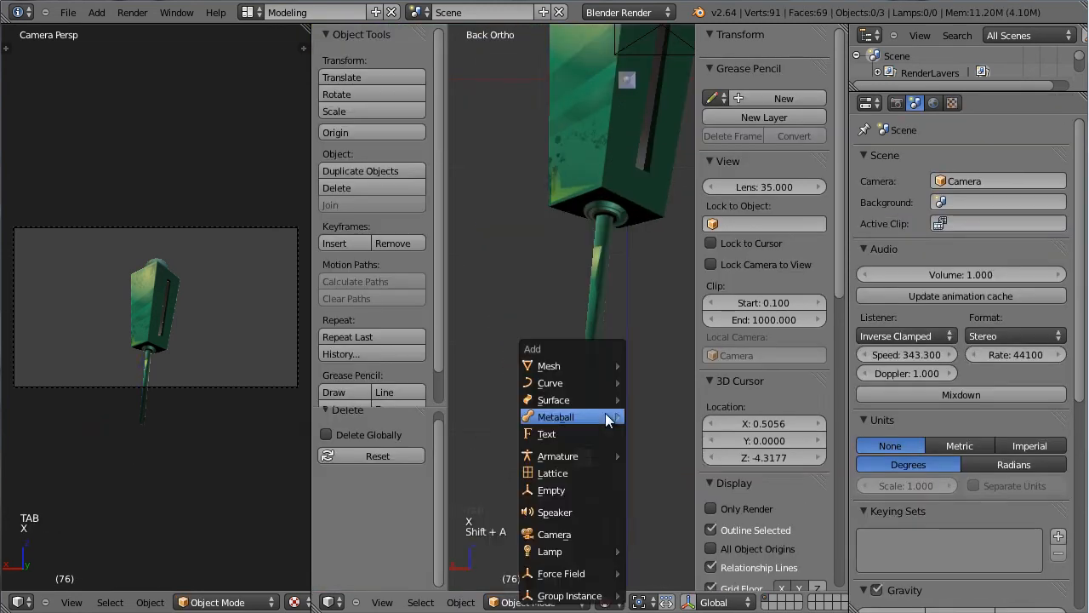
mouse_move(549, 365)
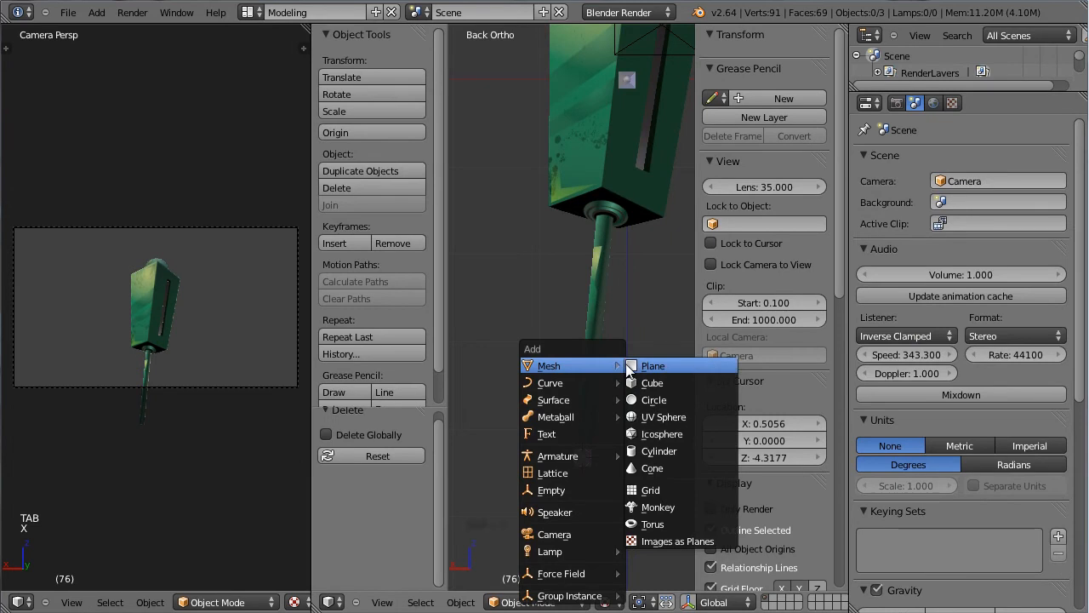
mouse_move(654, 400)
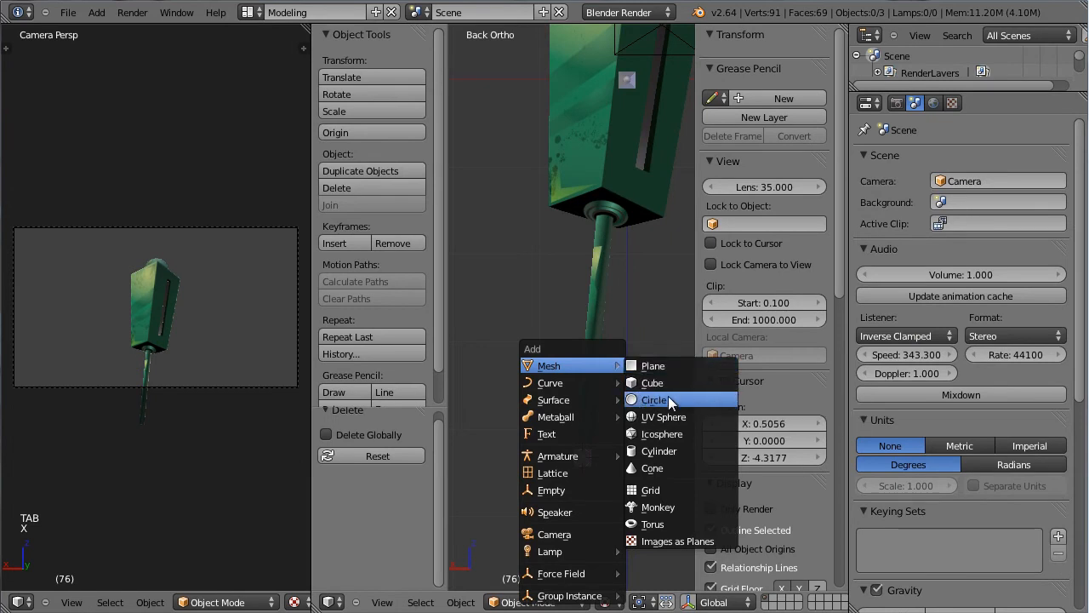
- Add a 12-vertex circle at the cursor below the pole, aligned to the back view
left_click(655, 399)
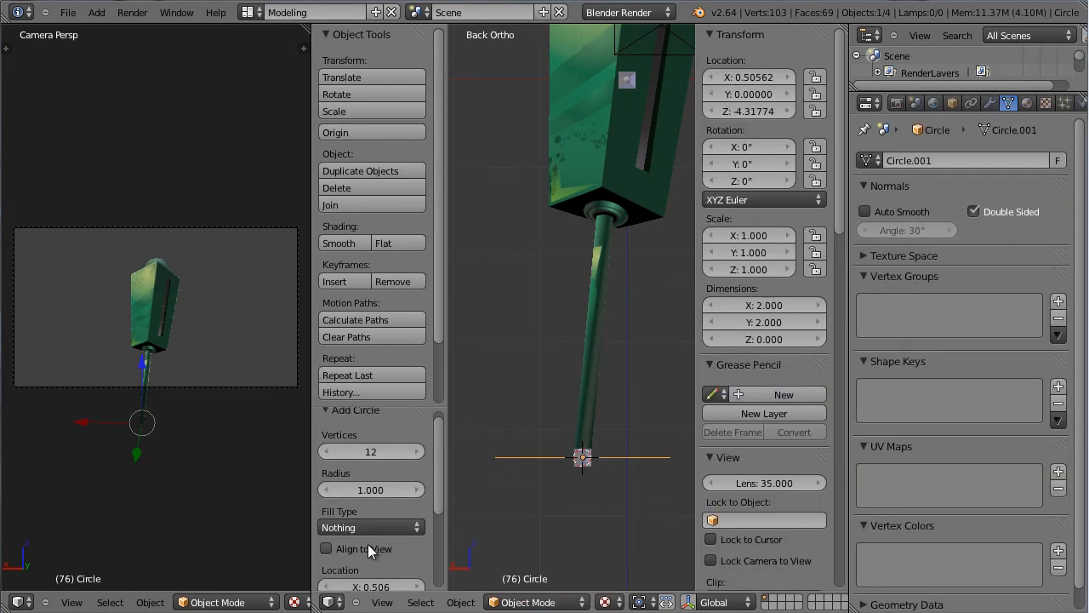
left_click(327, 548)
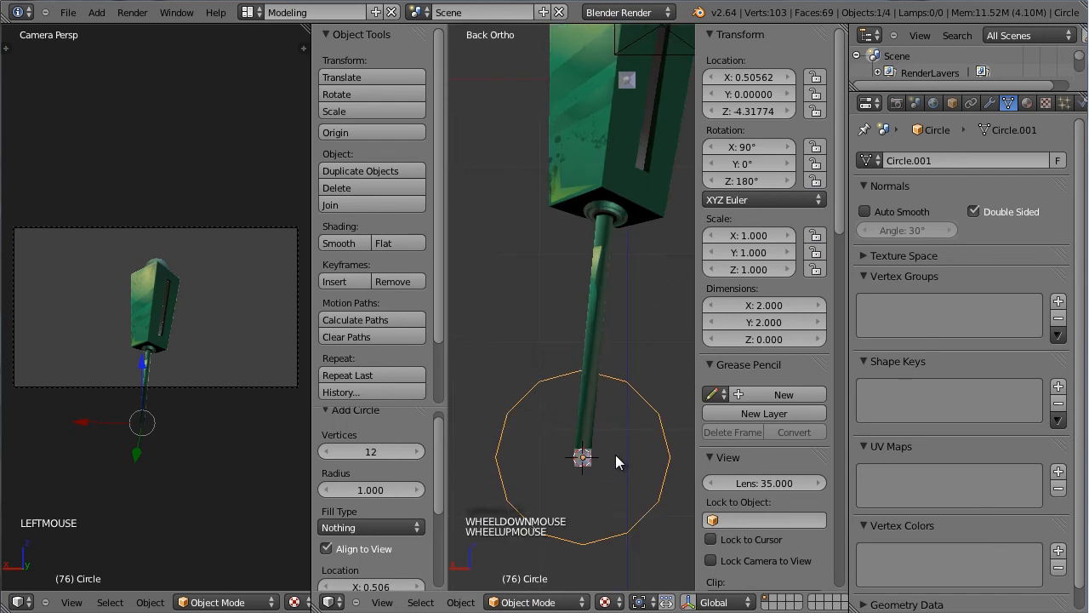
left_click_drag(612, 460, 612, 365)
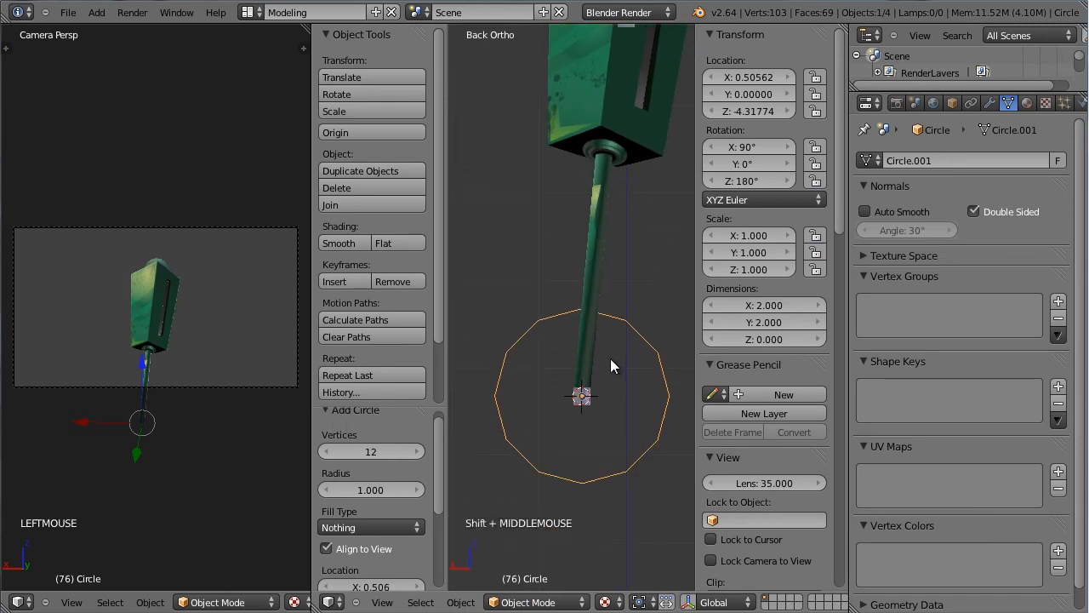
scroll("up", 3)
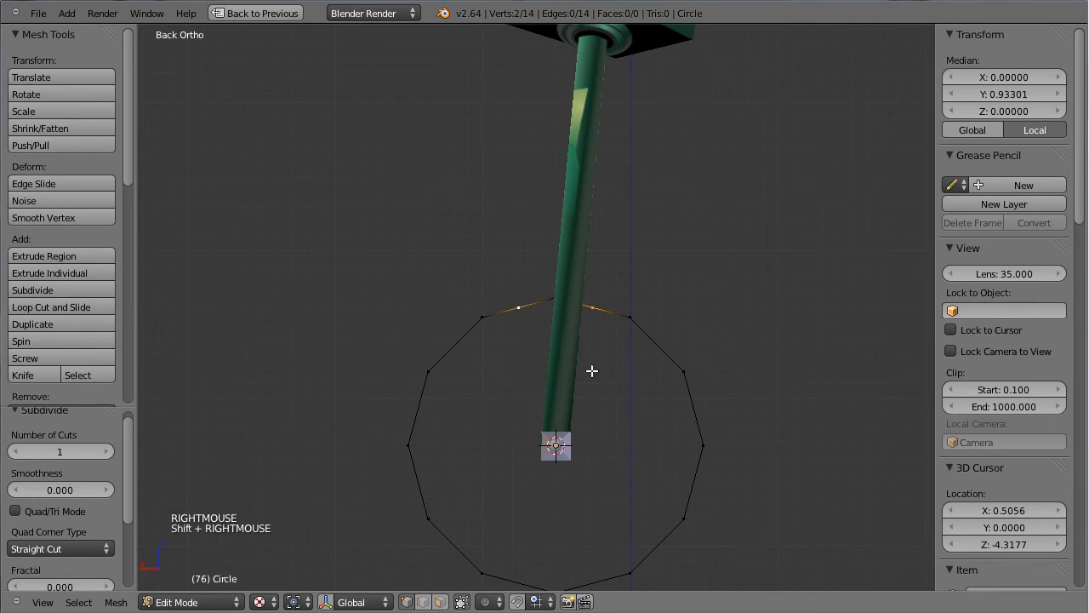
- Extrude an arrow from the circle, duplicate it four ways, remove doubles, and scale down
key("E")
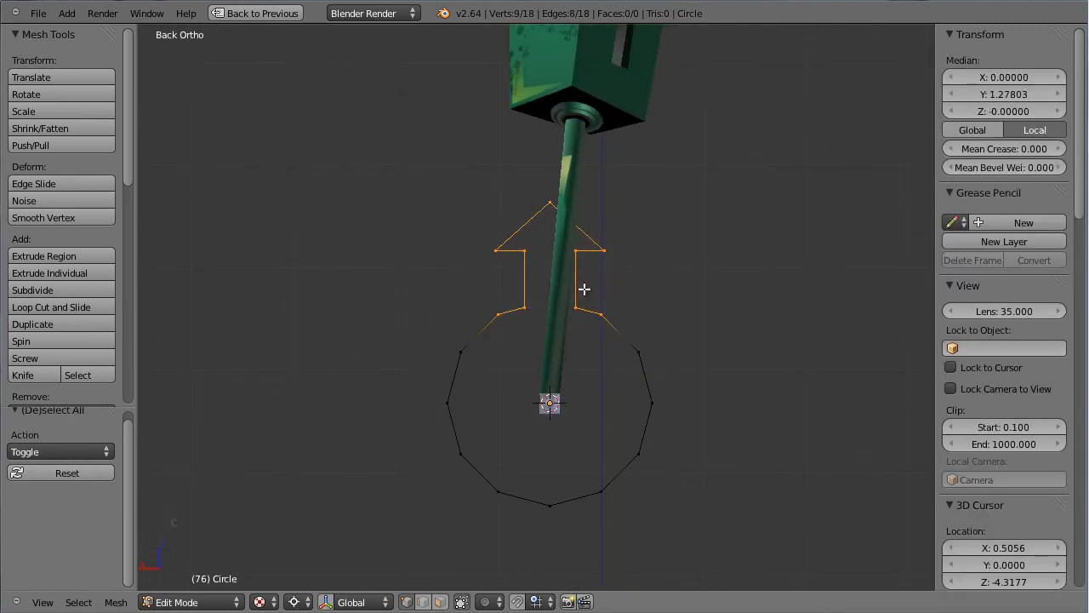
mouse_move(701, 418)
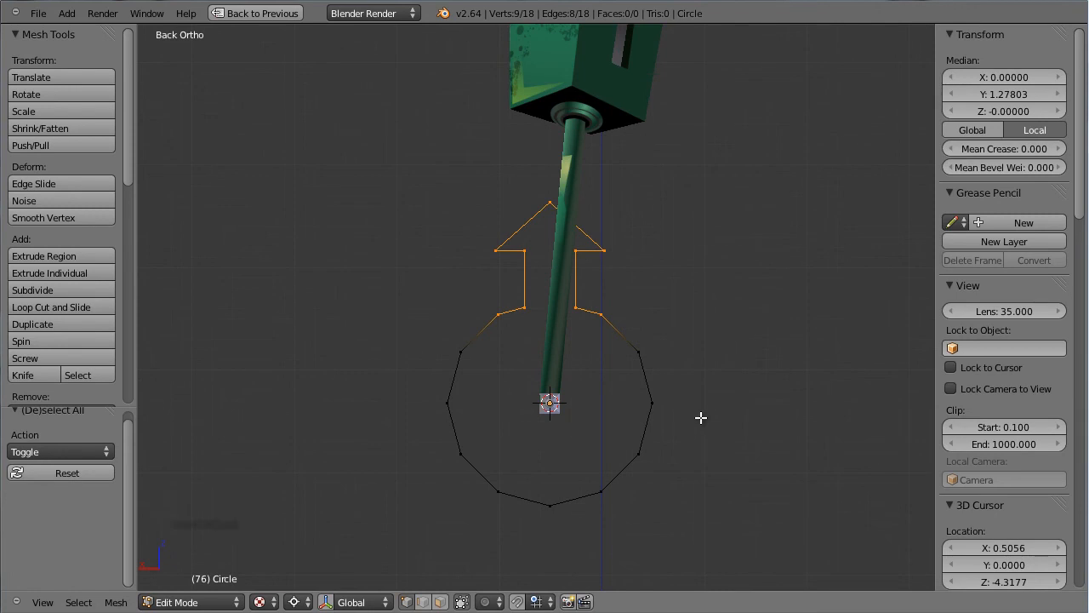
key("shift+d")
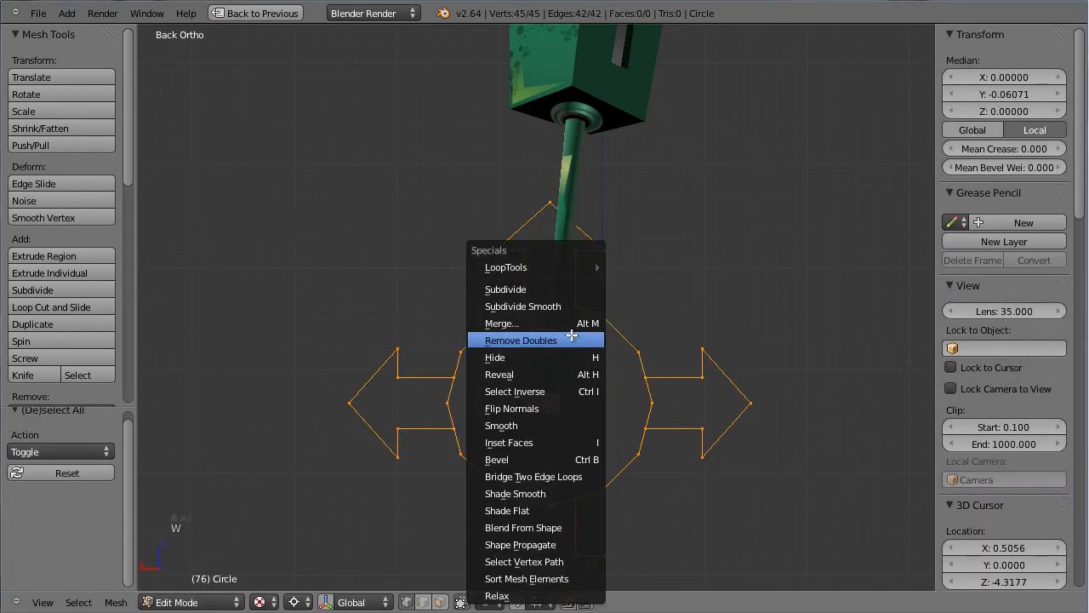
left_click(520, 340)
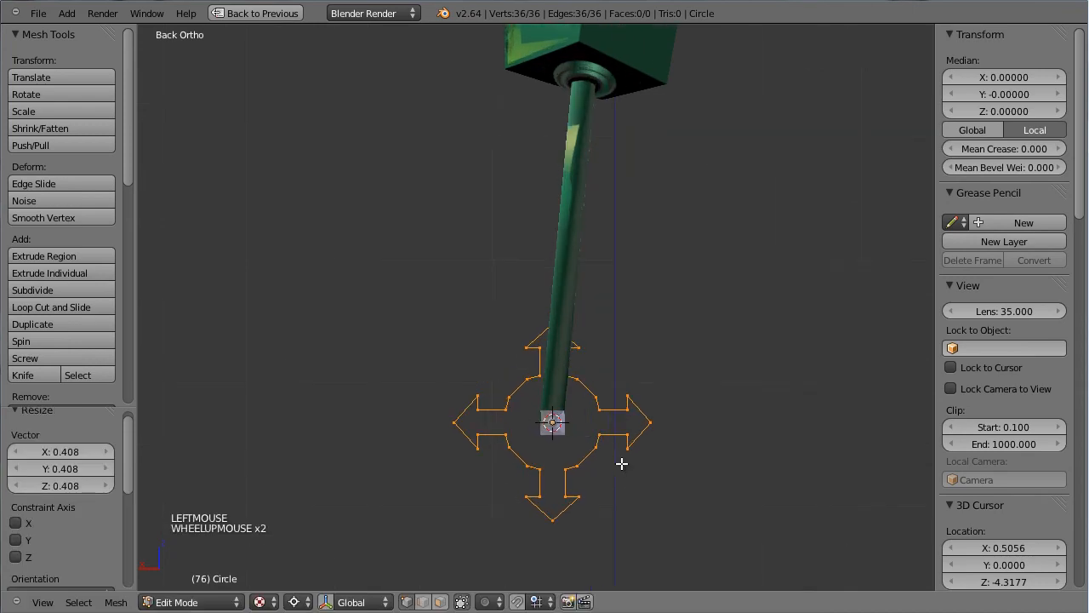
key("Tab")
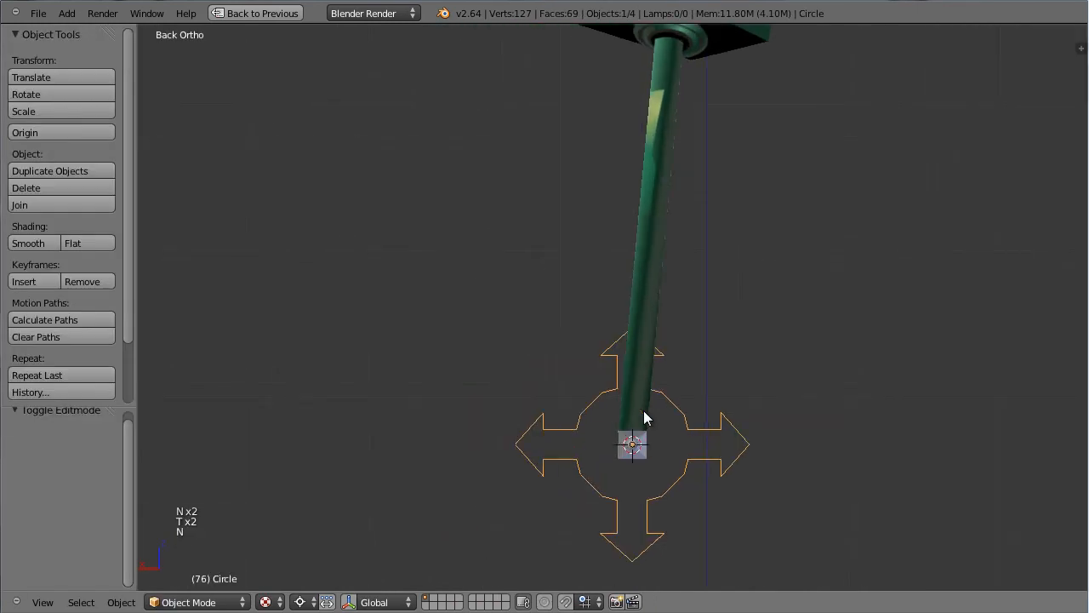
- Name the arrow shape controler_mover and restore the multi-view layout
scroll("down", 3)
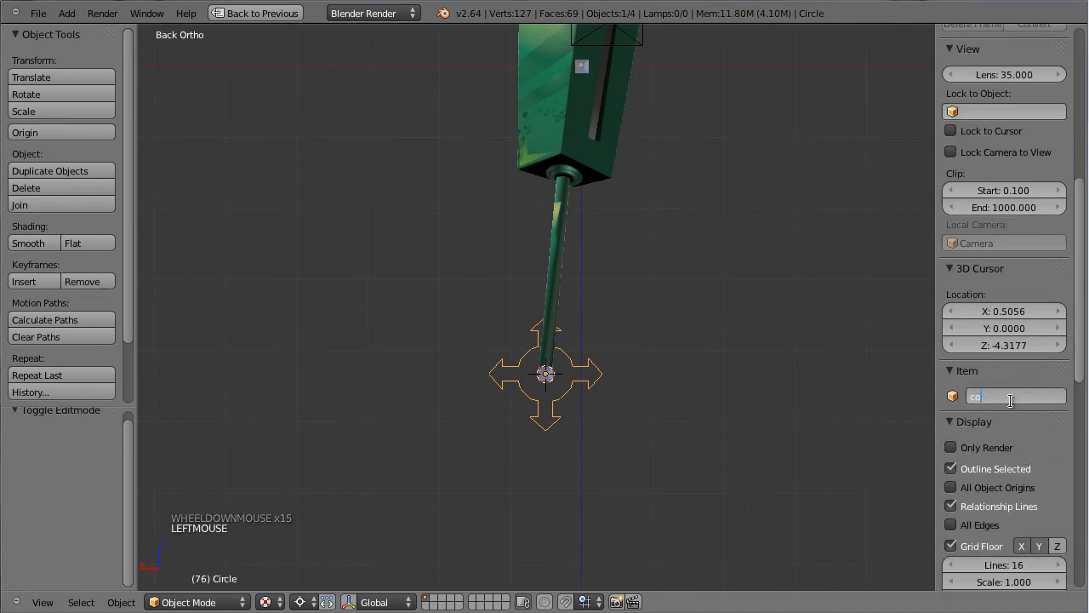
type("controler")
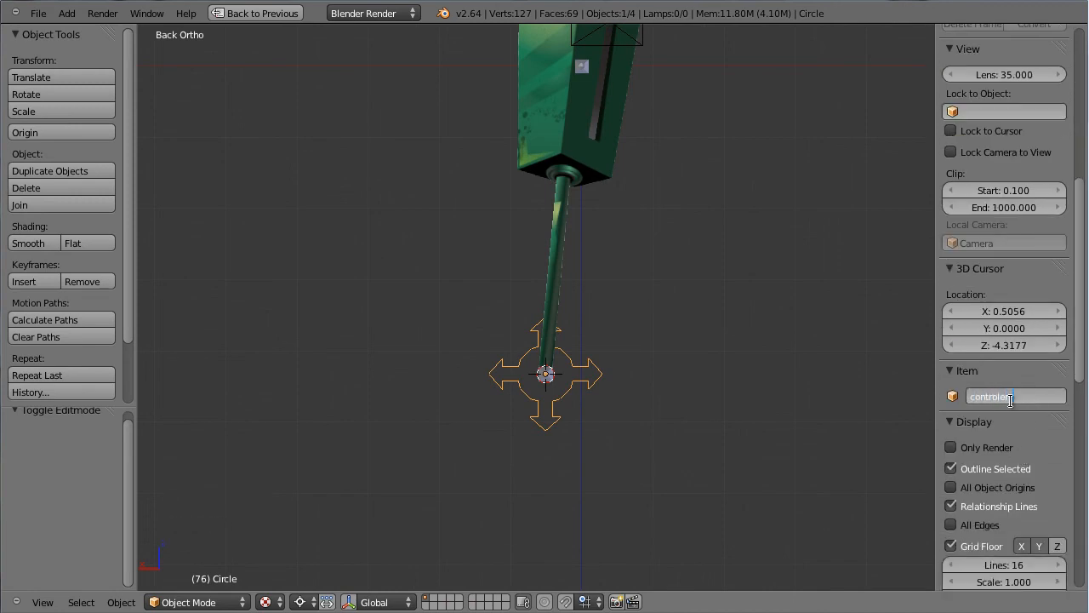
type("mover")
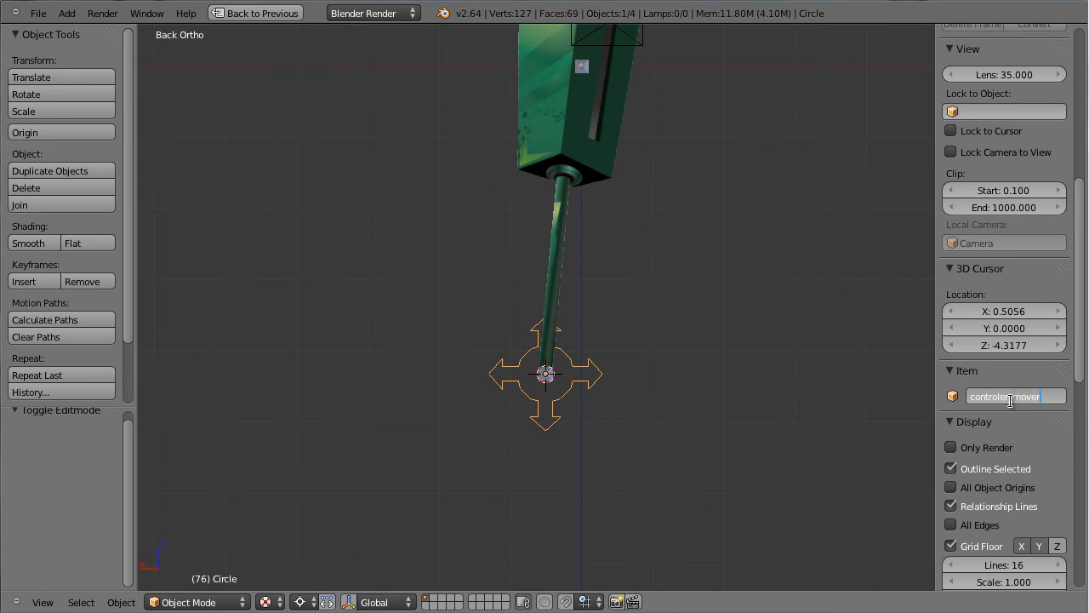
scroll("up", 3)
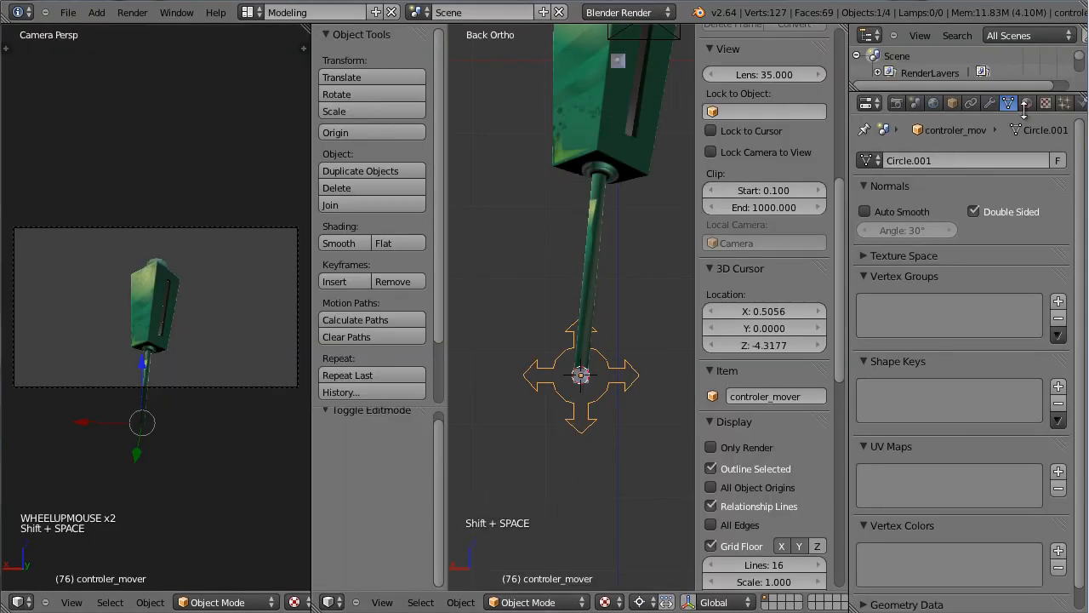
mouse_move(617, 356)
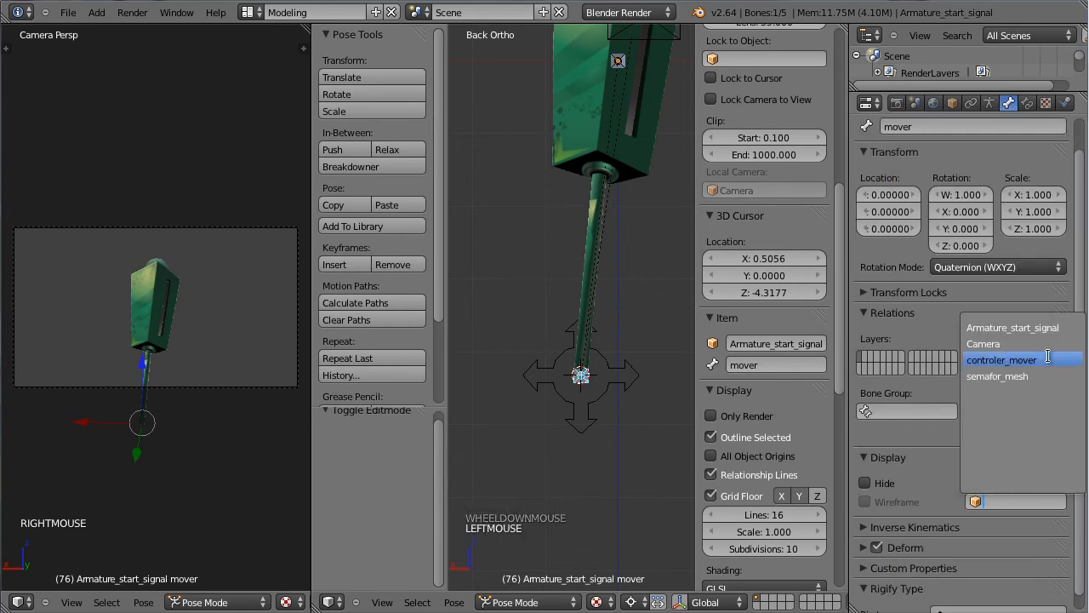
- Make controler_mover the mover bone's custom shape, fix its rotation upright, and add a 32-vertex circle
left_click(1003, 359)
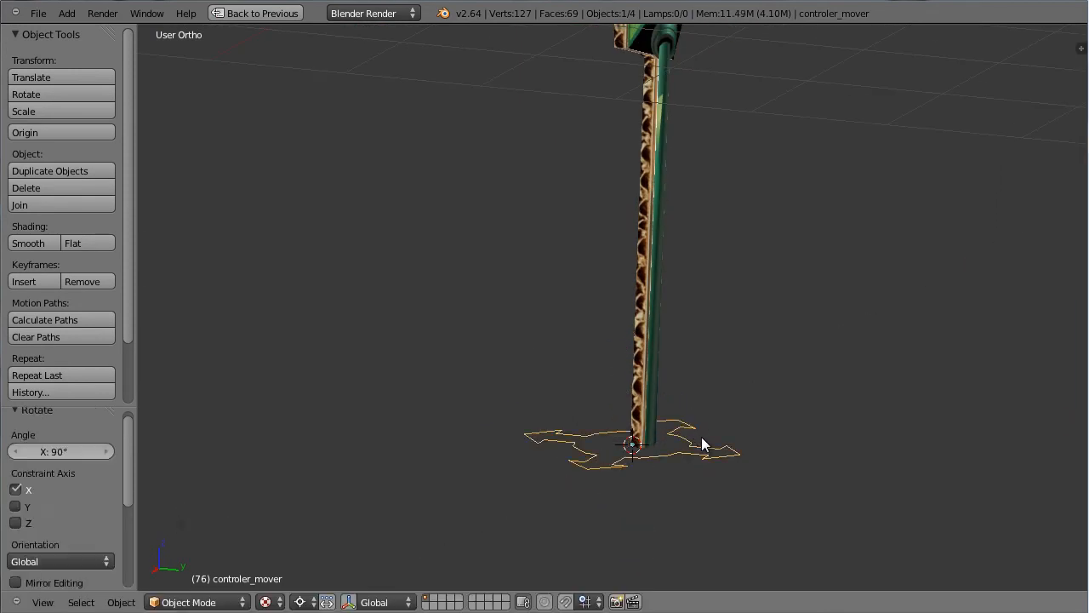
key("Tab")
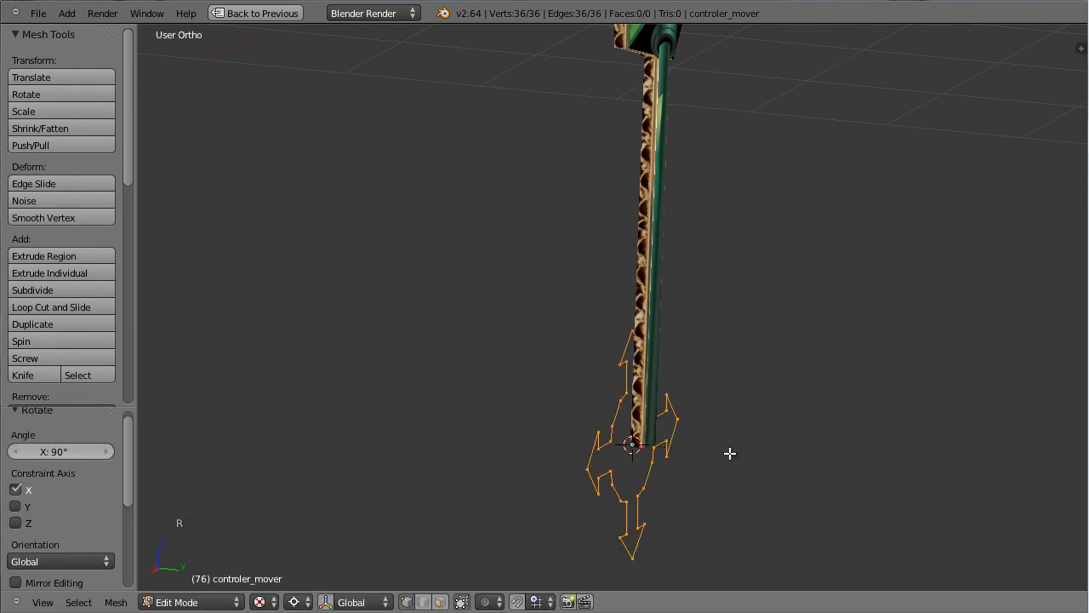
key("Tab")
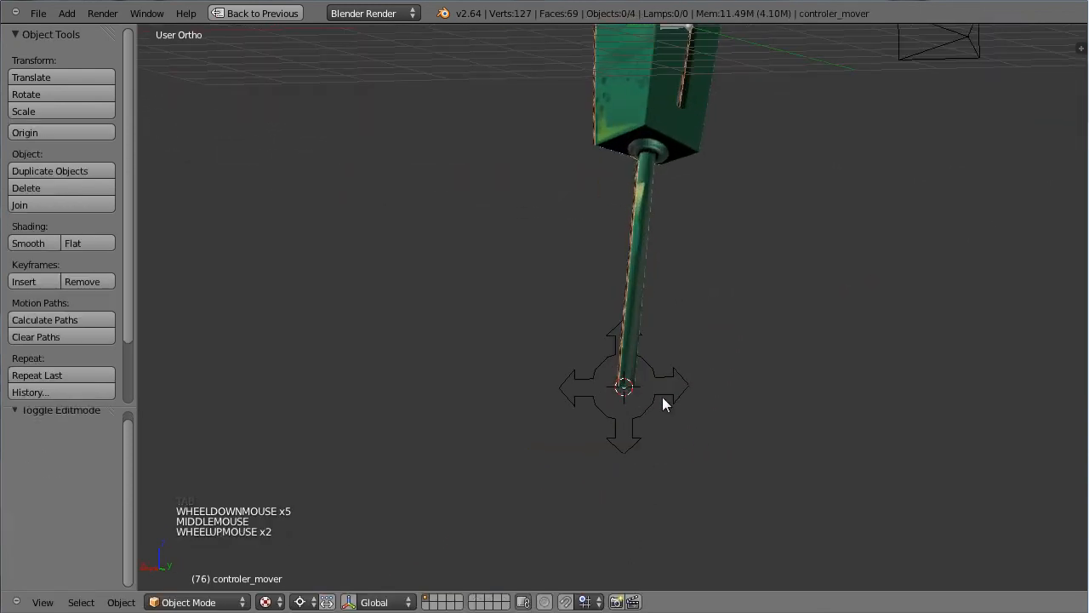
key("m")
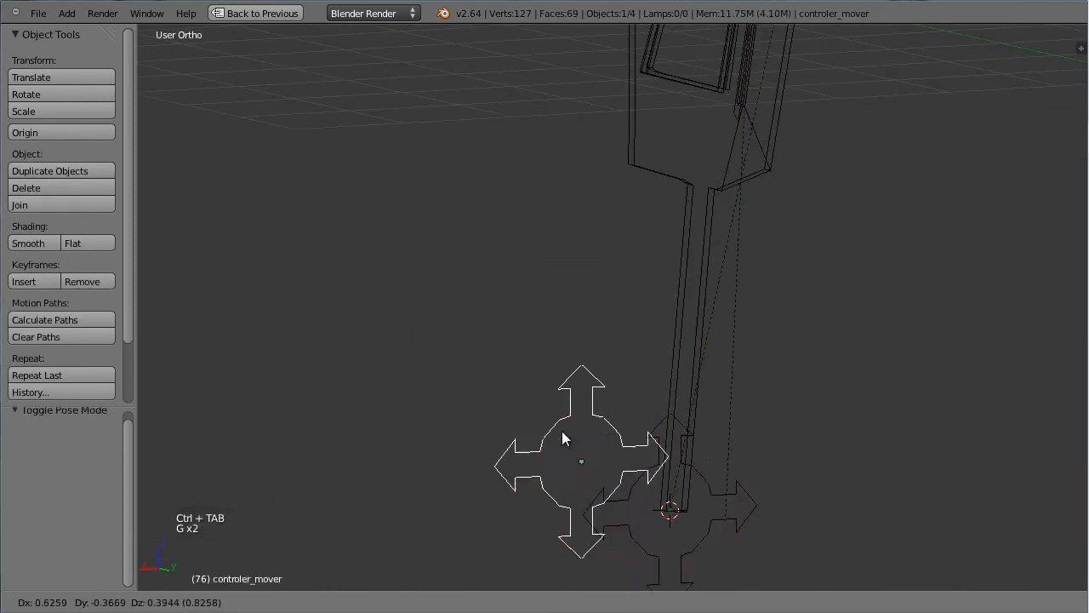
key("m")
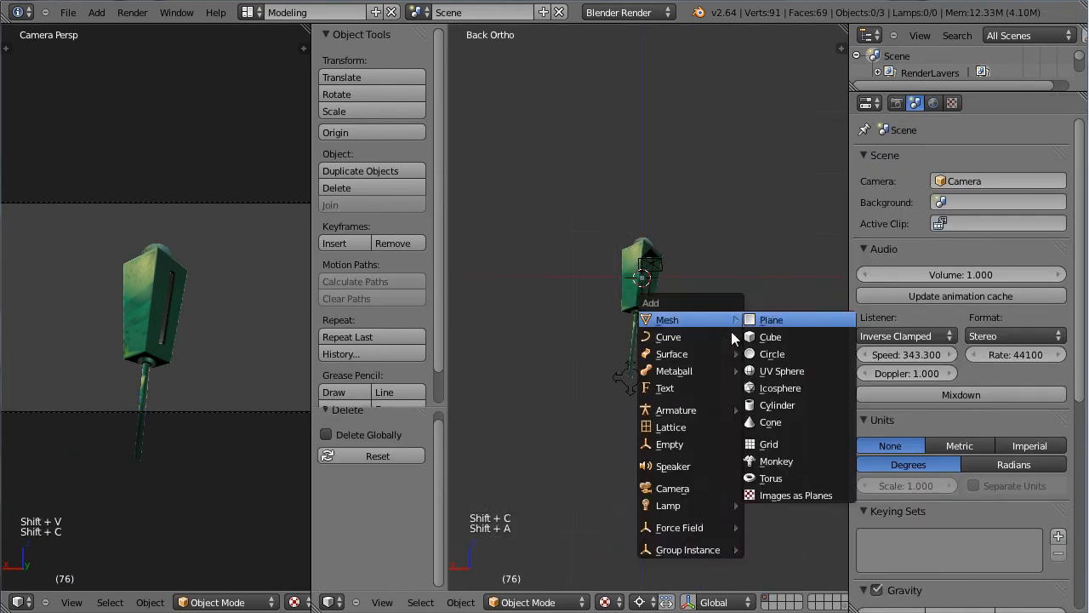
left_click(772, 353)
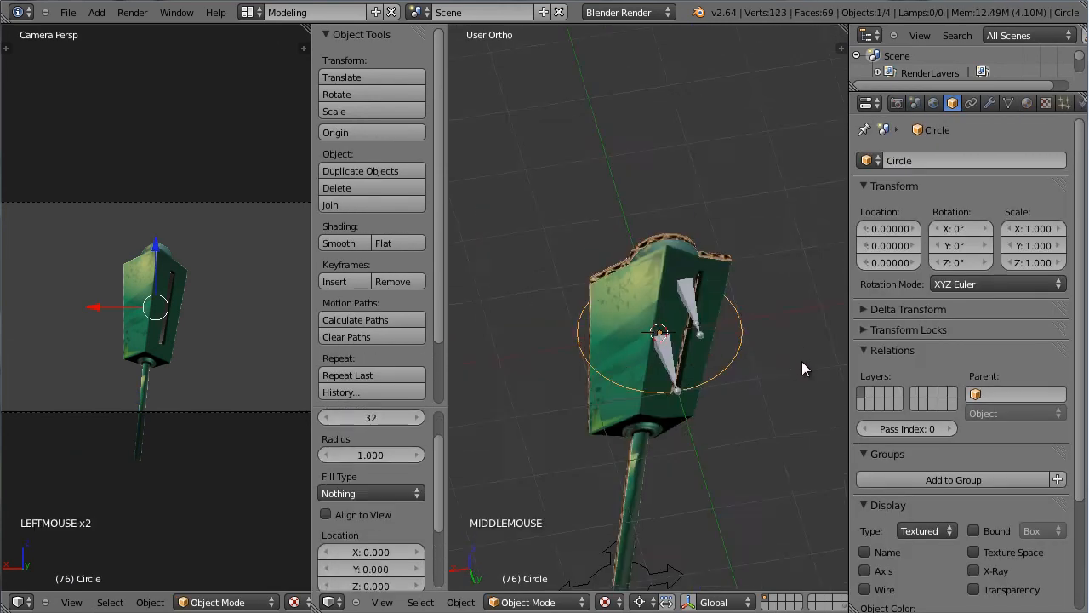